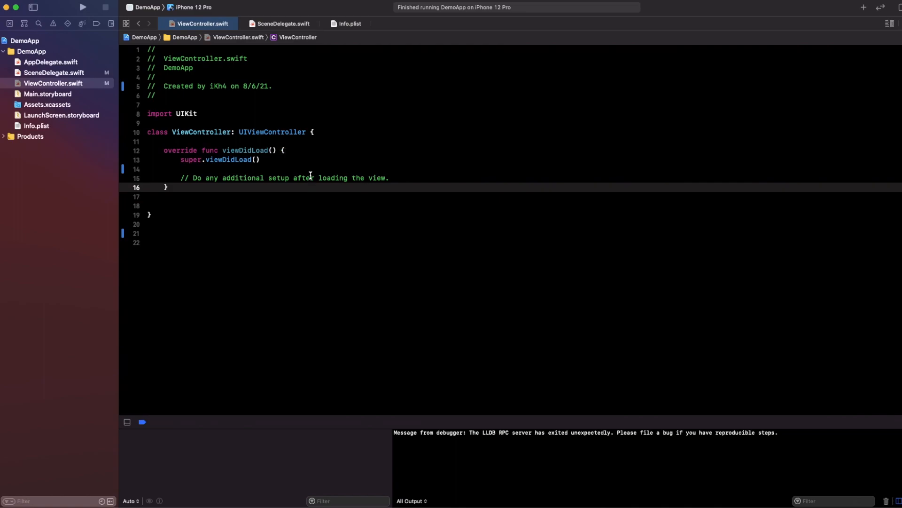
Insert blank lines after super.viewDidLoad() inside viewDidLoad in ViewController.swift
double_click(200, 131)
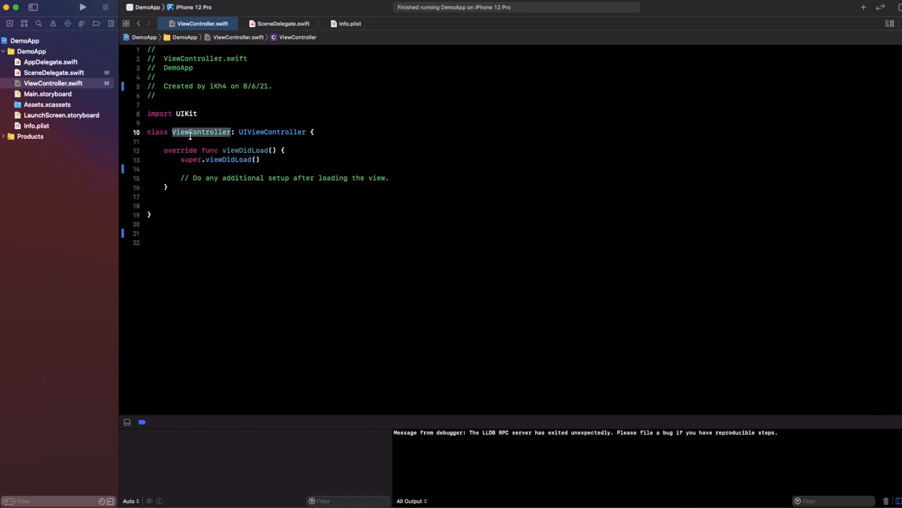
left_click(284, 150)
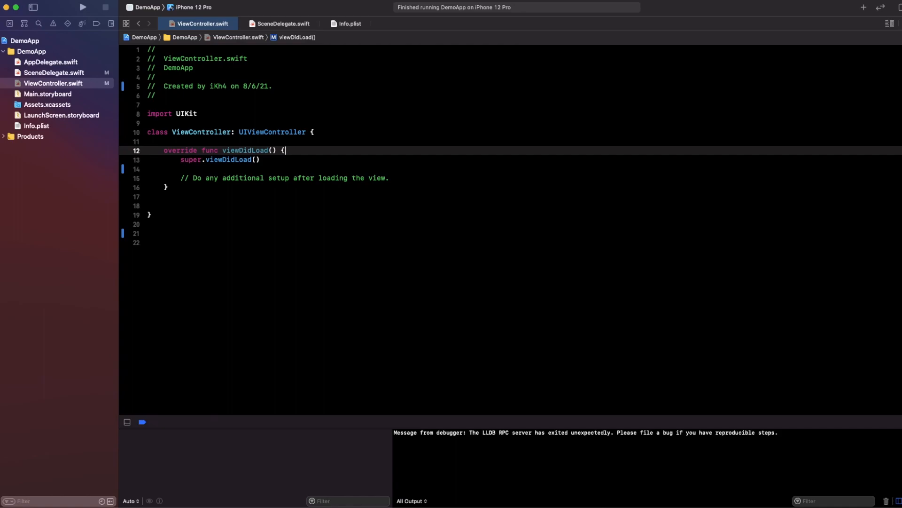
mouse_move(279, 274)
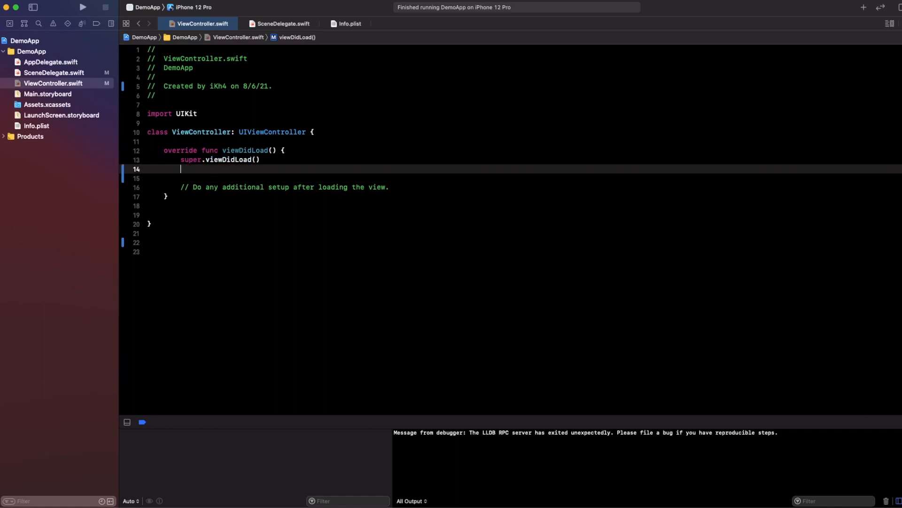
key("Return")
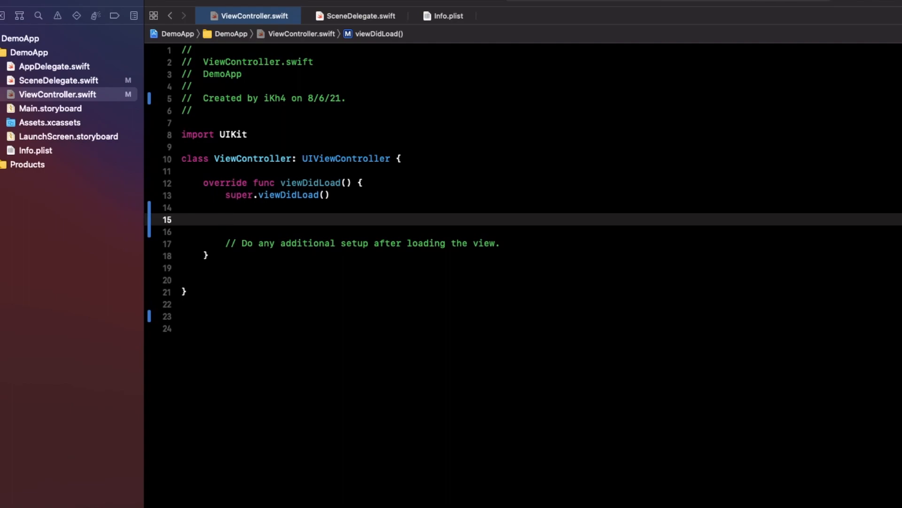
Declare let url = URL(string: "") inside viewDidLoad
type("let")
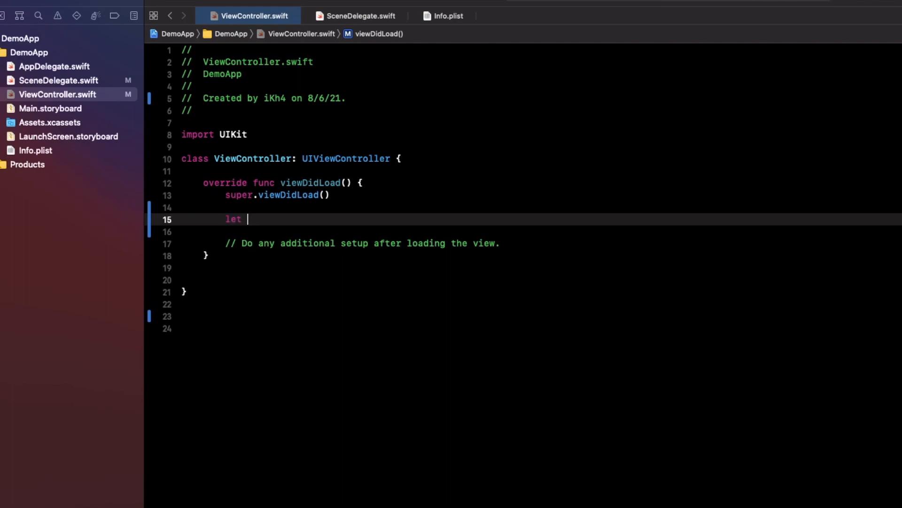
type("url")
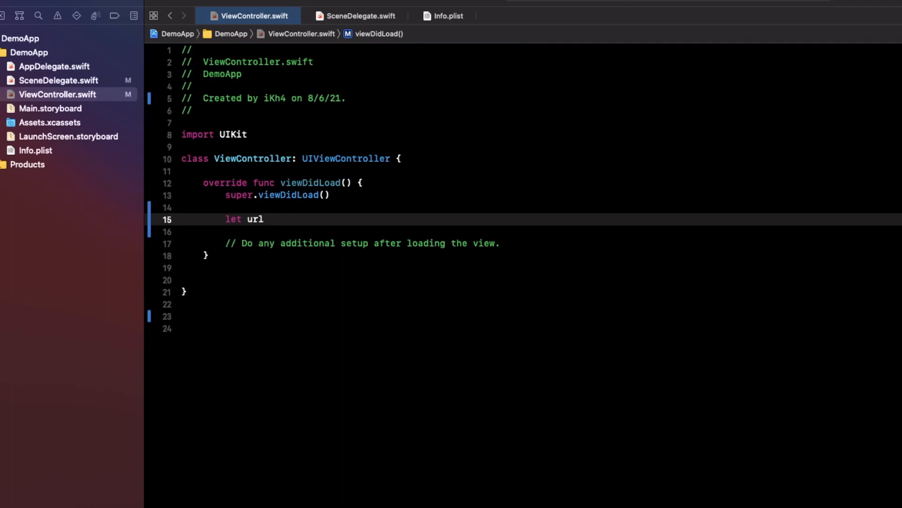
type("= UR")
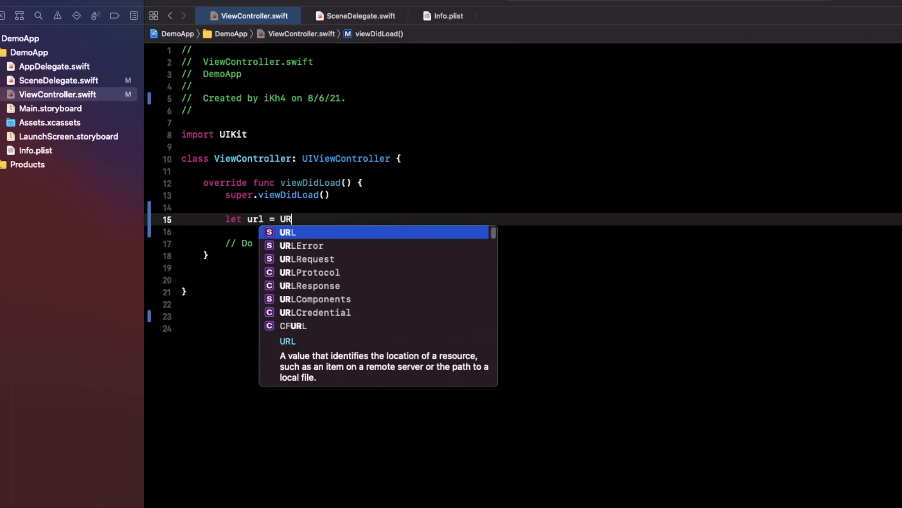
type("L(S")
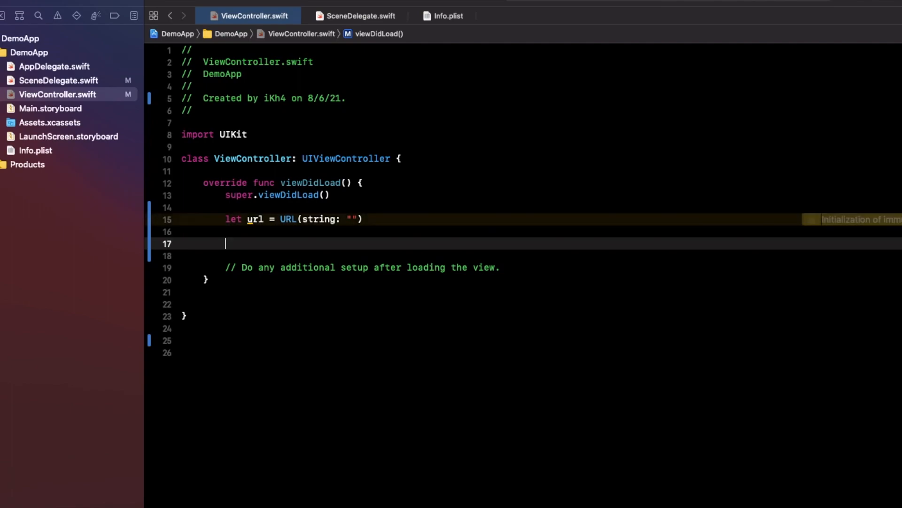
Begin a task line reading let task = URLSession. below the url
type("let")
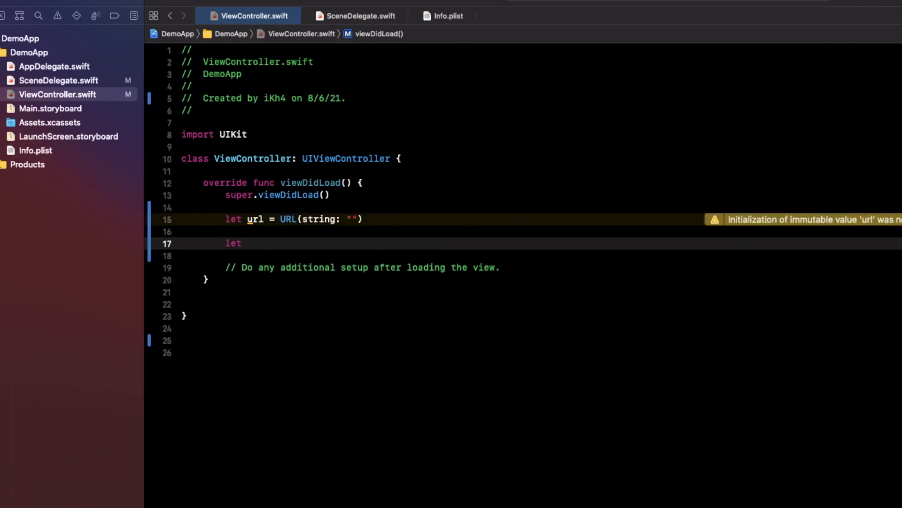
type("tast")
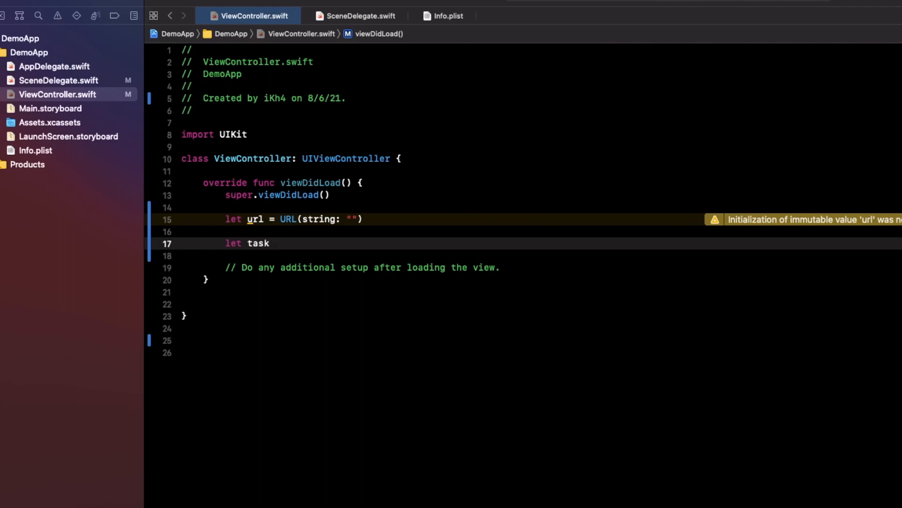
type("= URLS")
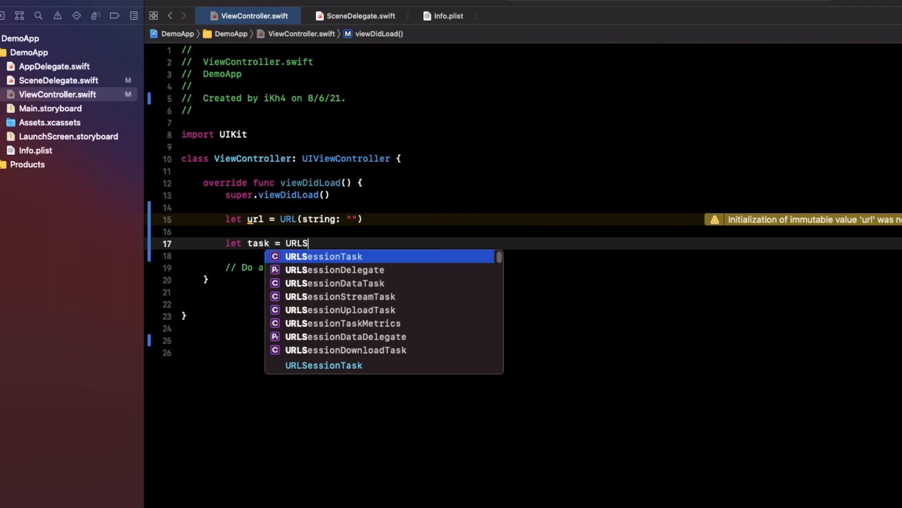
type("ession.")
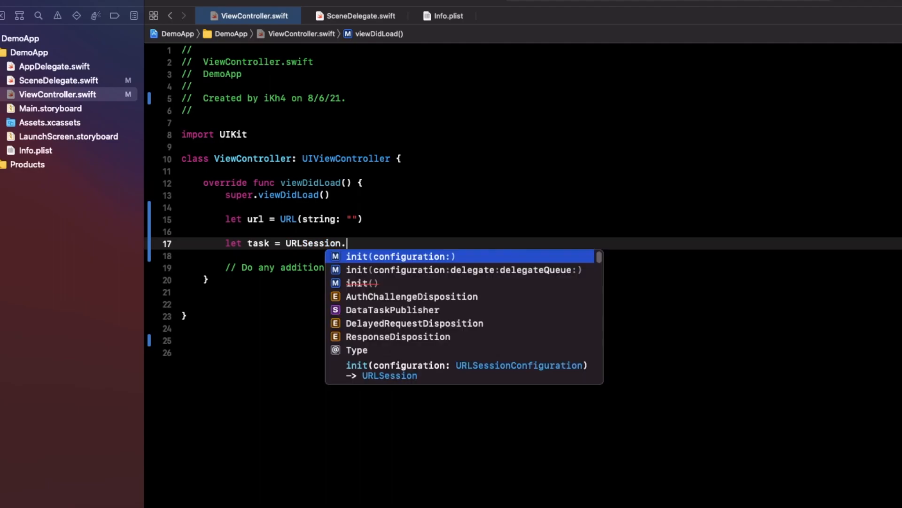
Complete the task as URLSession.shared.dataTask(with: url) with a (data, response, error) closure
type("shared")
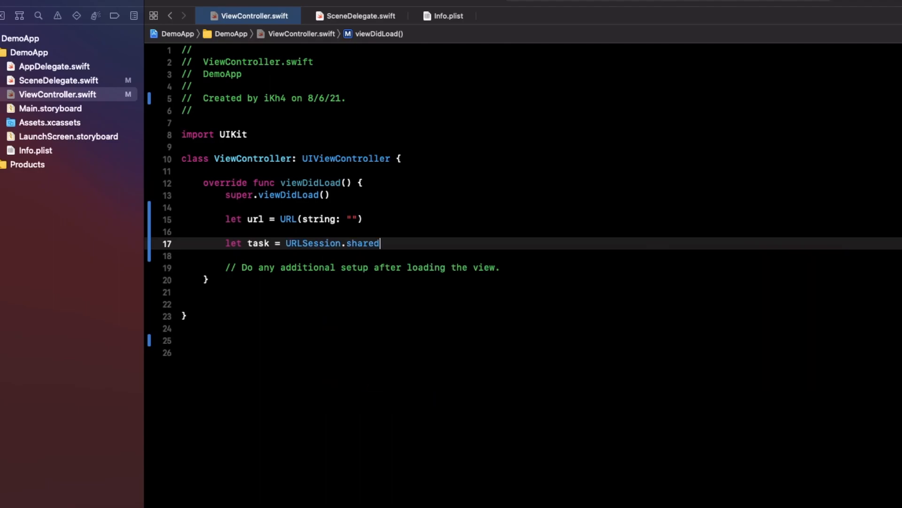
type(".dataTask(with: url) { (Data?, URLResponse?, Error?) in")
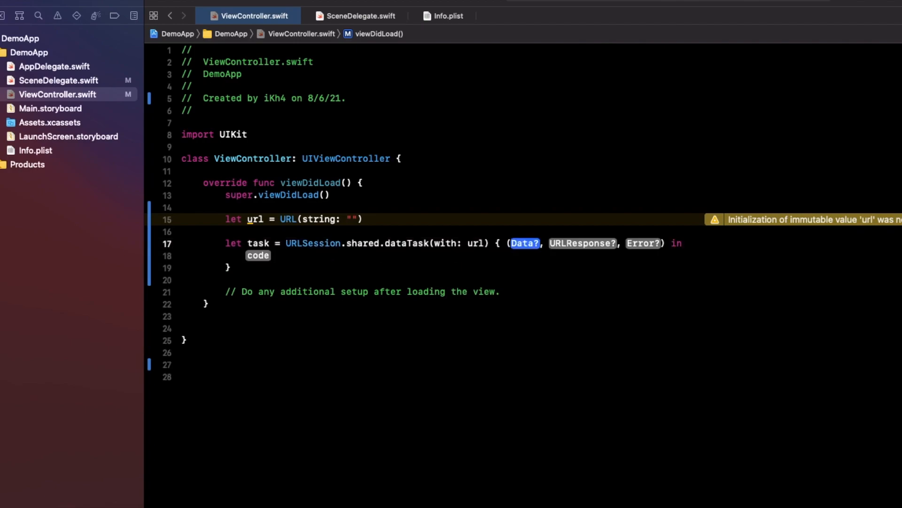
type("data")
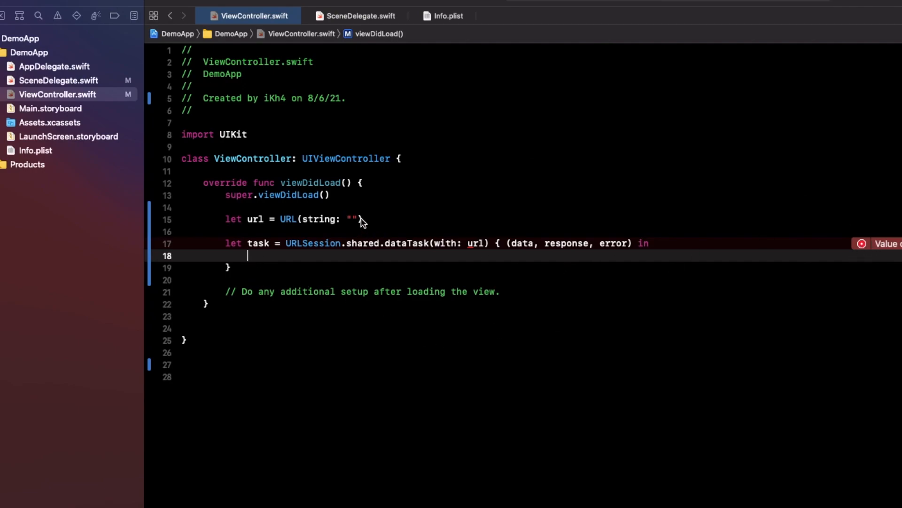
Force-unwrap the URL with ! and add task.resume() below the task
type("!")
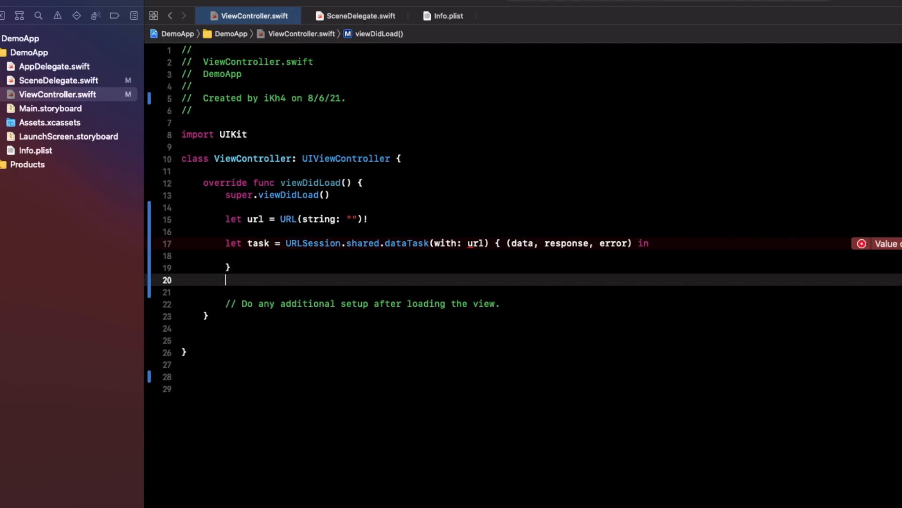
type("task")
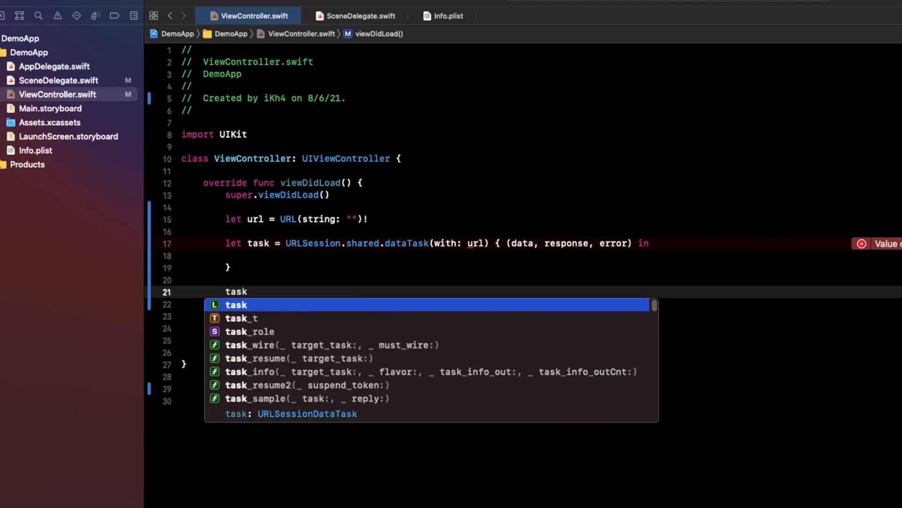
type(".re")
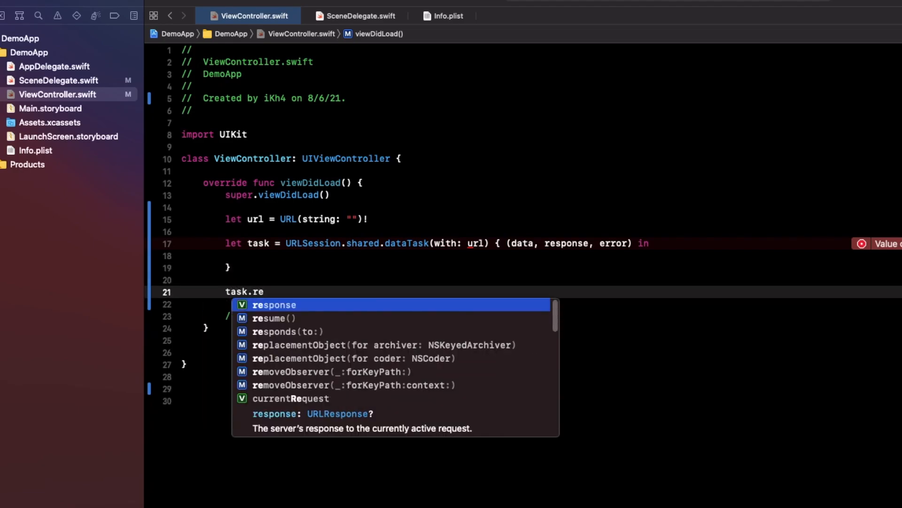
type("sume(")
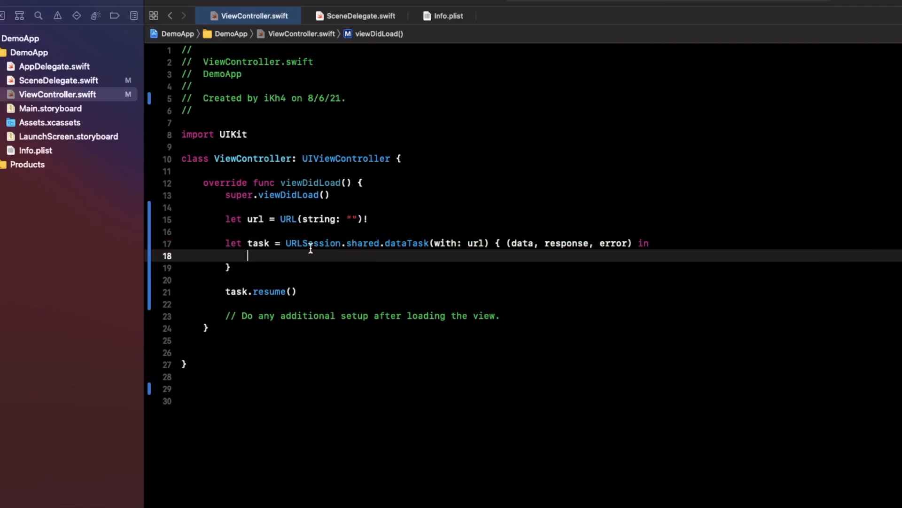
mouse_move(361, 233)
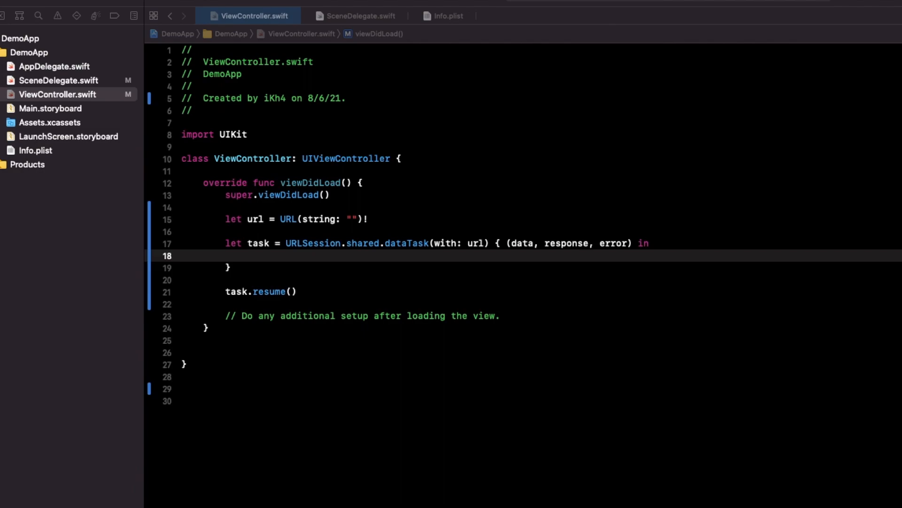
mouse_move(399, 204)
type("http://localhost:8888/index.json")
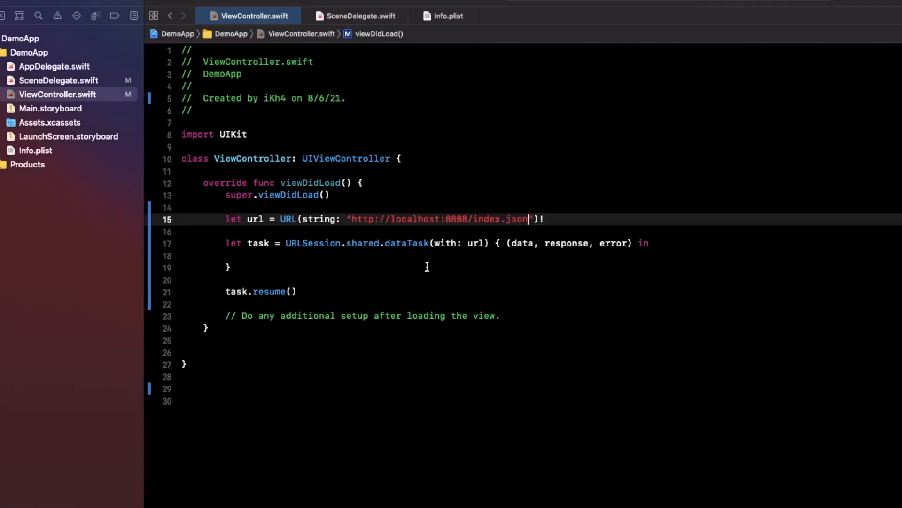
mouse_move(434, 225)
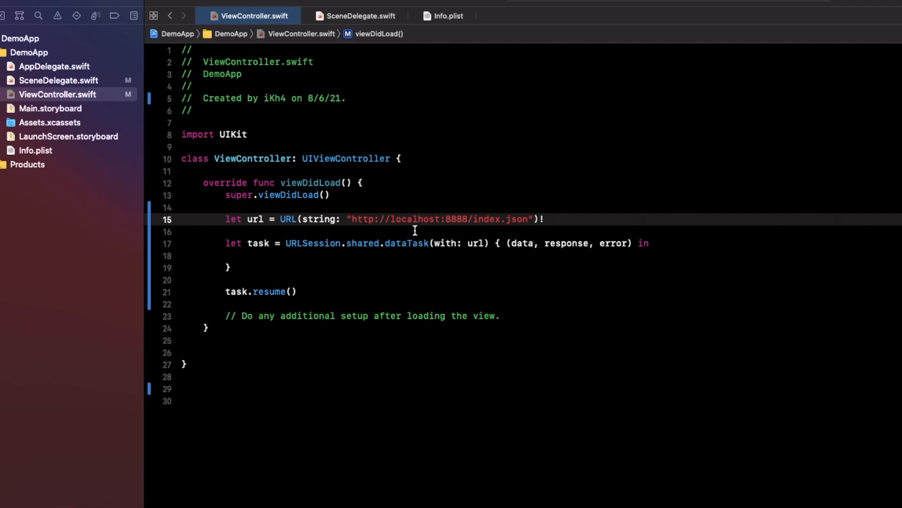
mouse_move(395, 222)
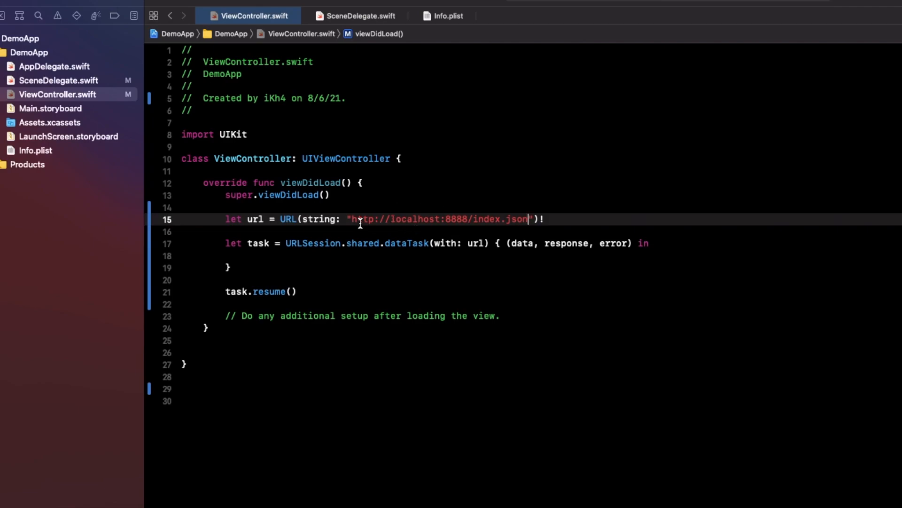
mouse_move(453, 212)
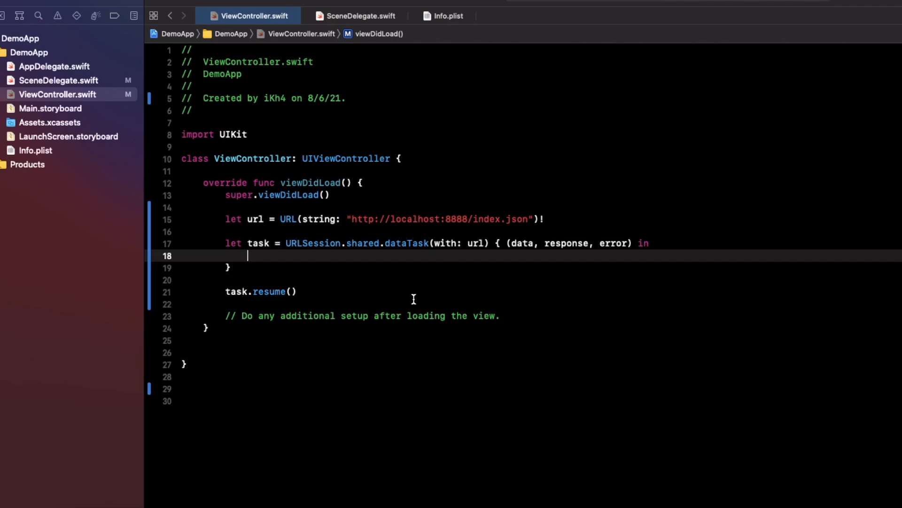
mouse_move(274, 255)
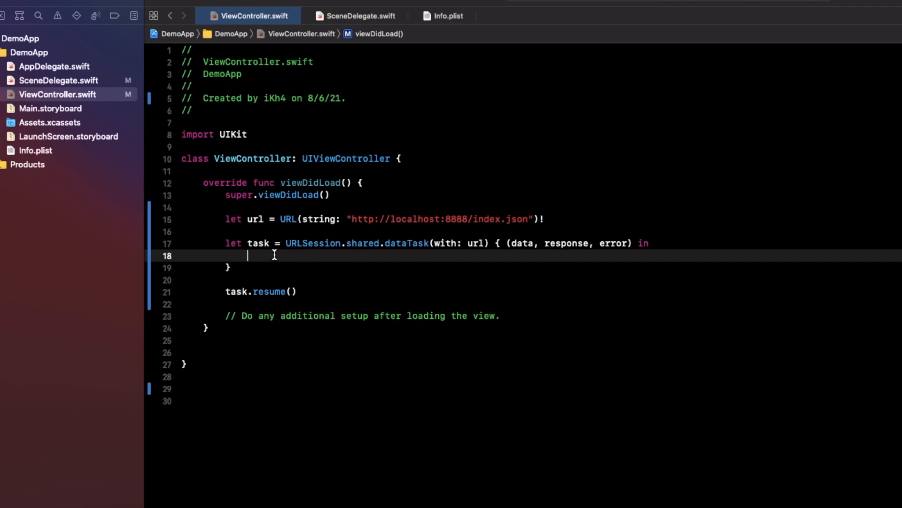
mouse_move(325, 288)
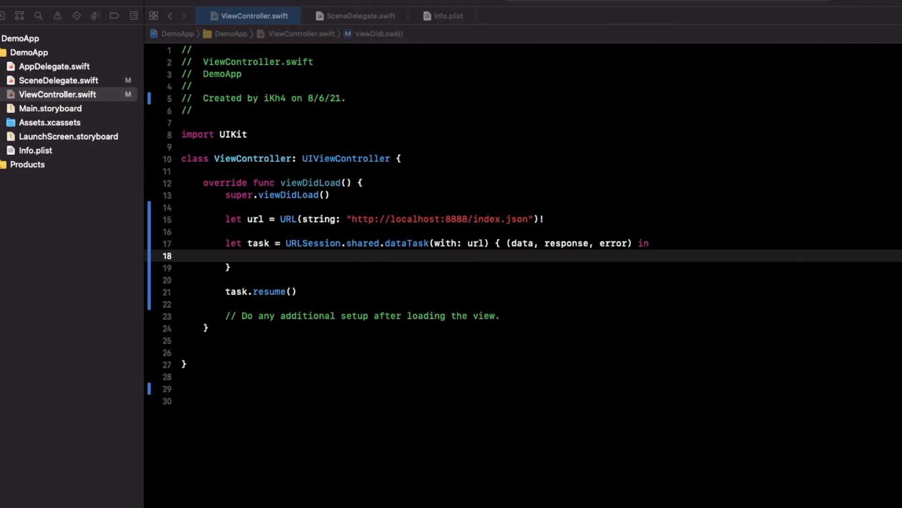
left_click(248, 256)
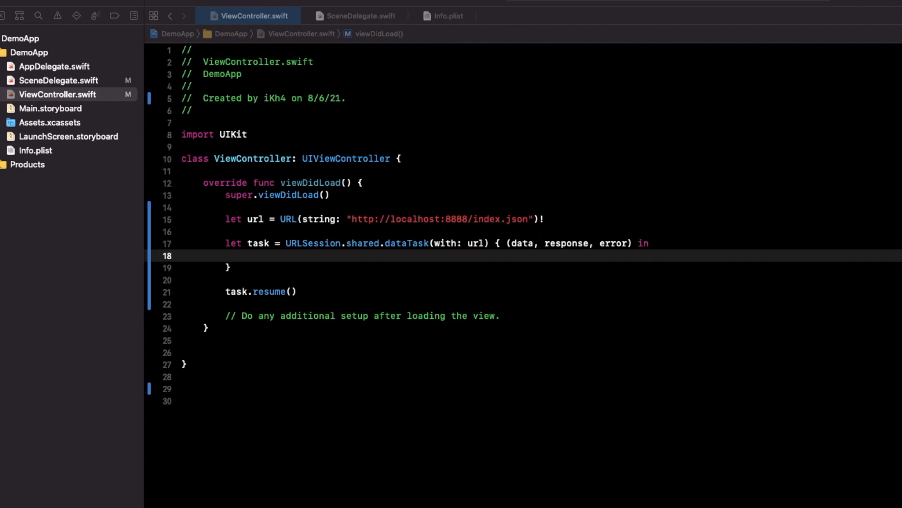
left_click(82, 7)
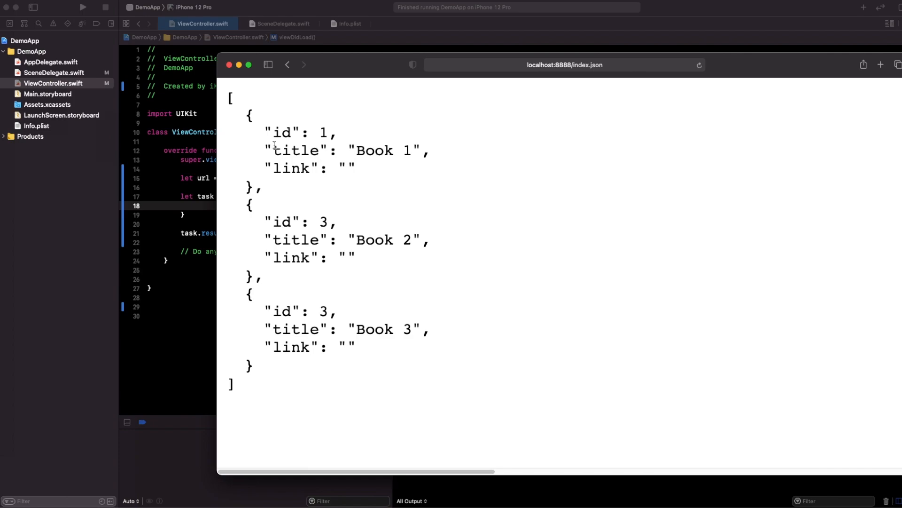
mouse_move(265, 125)
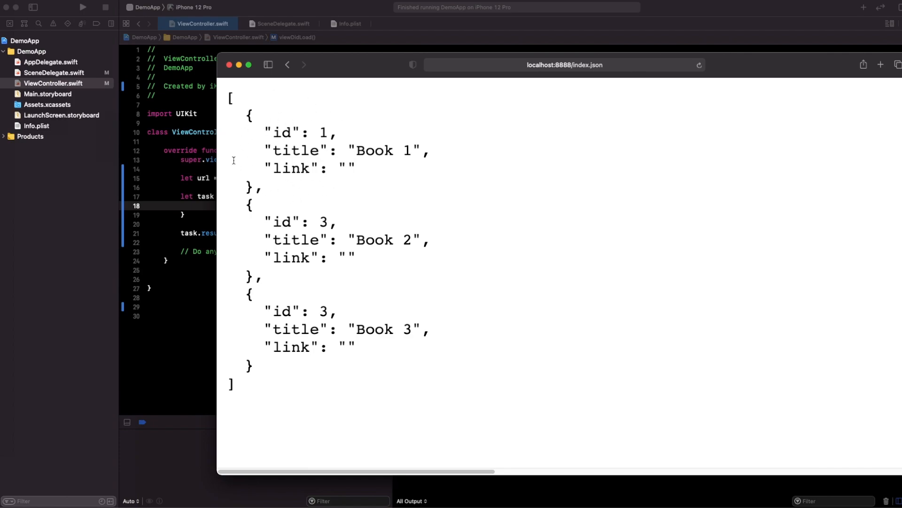
mouse_move(268, 208)
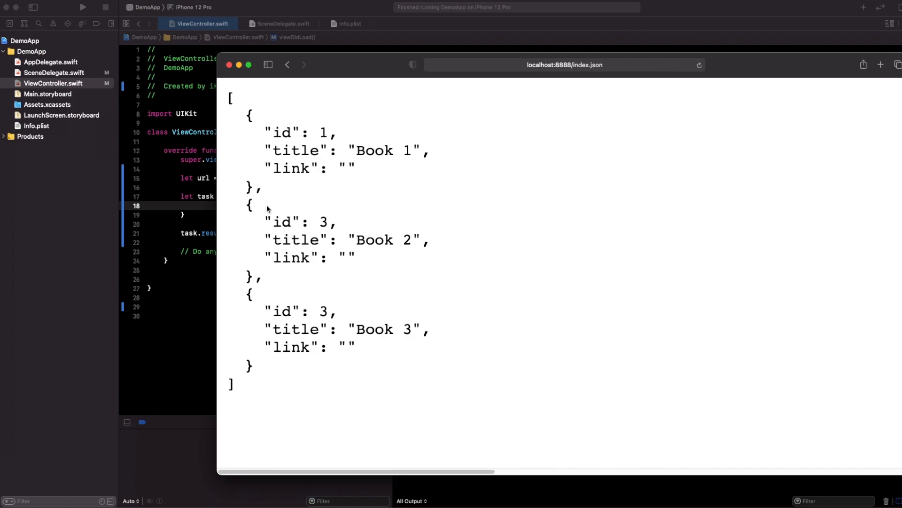
mouse_move(229, 218)
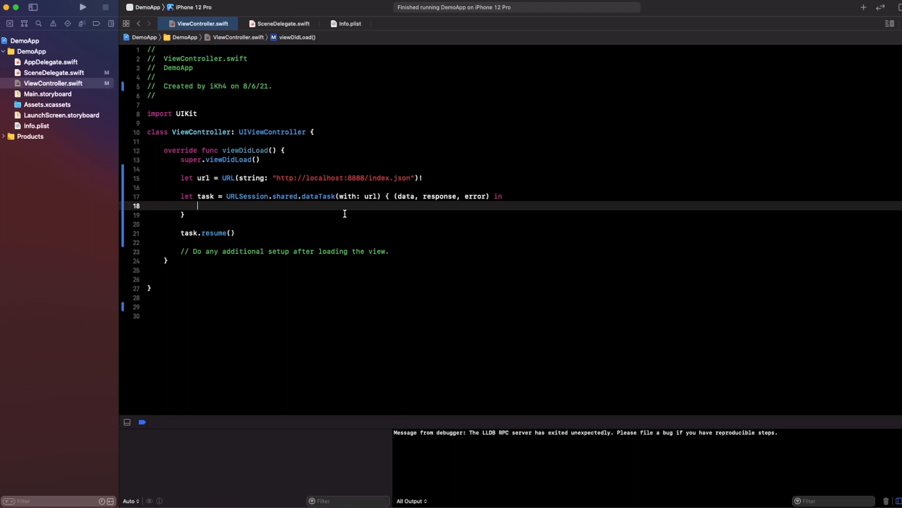
mouse_move(336, 223)
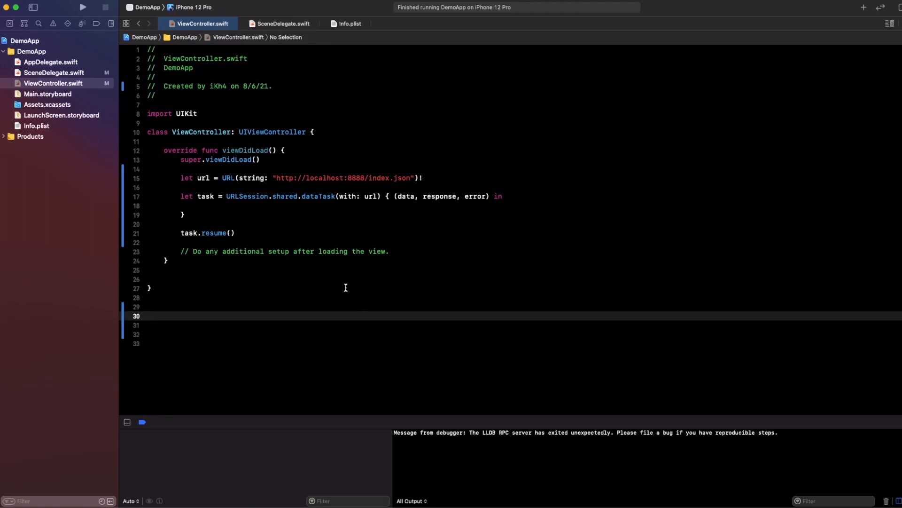
Declare an empty struct Book: Codable { } below the ViewController class
scroll("down", 3)
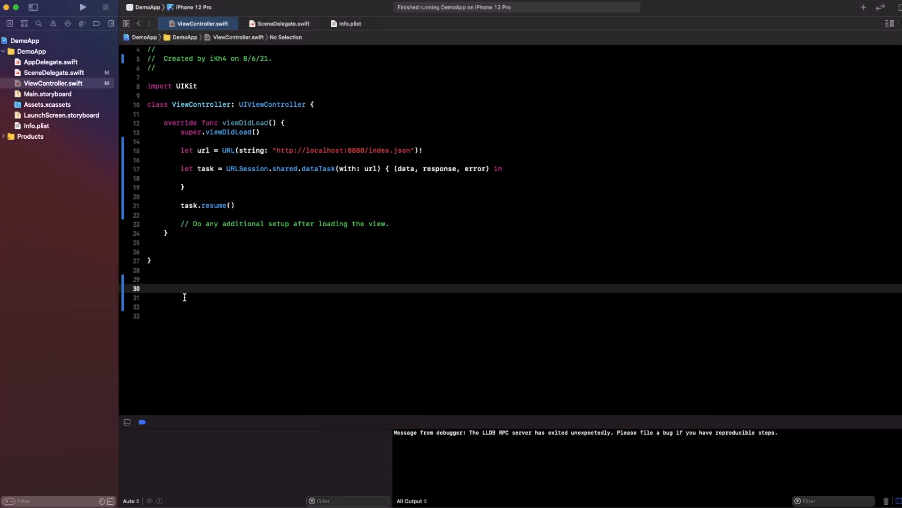
type("struct")
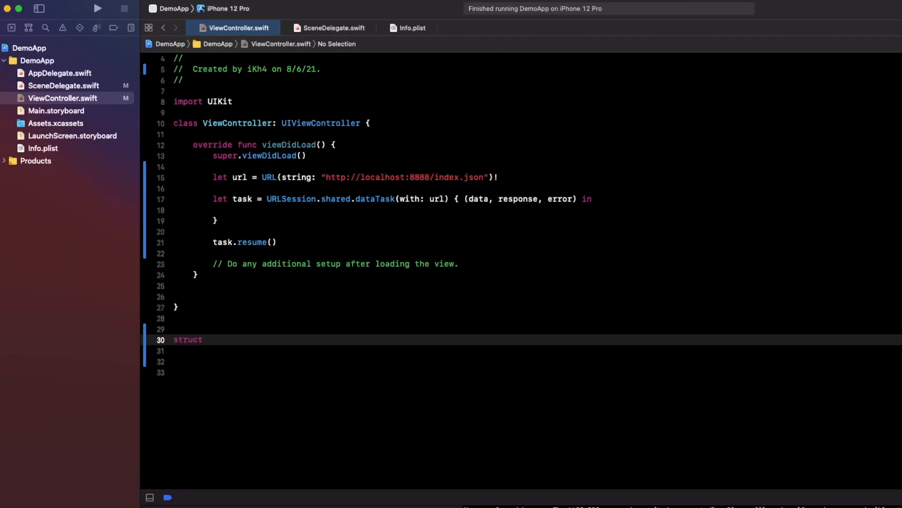
type("B")
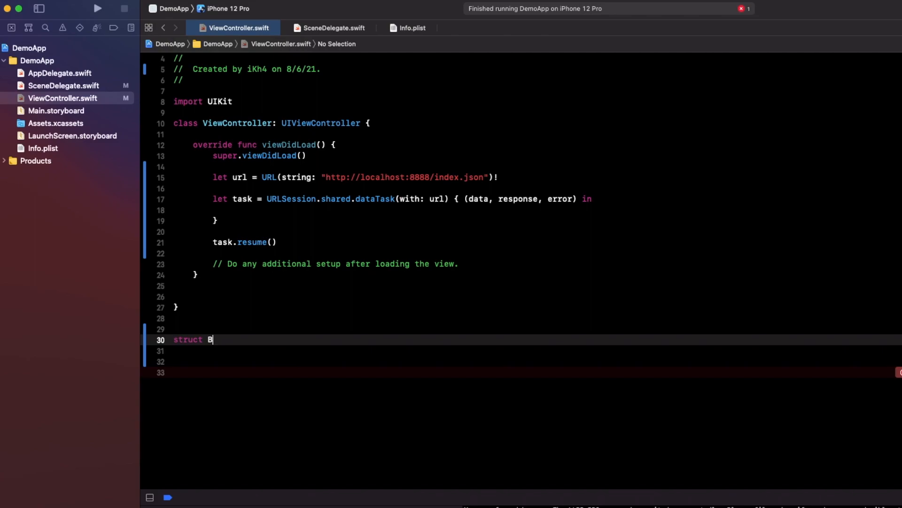
type("ook")
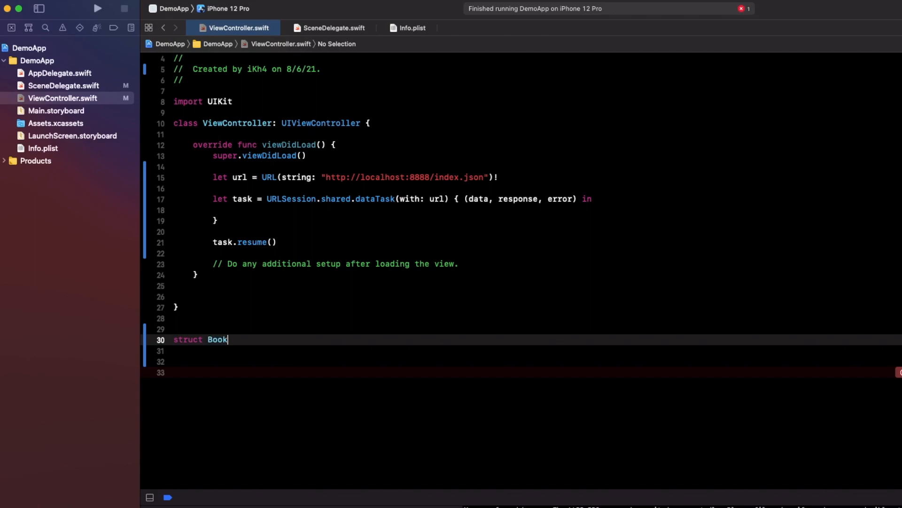
type(":")
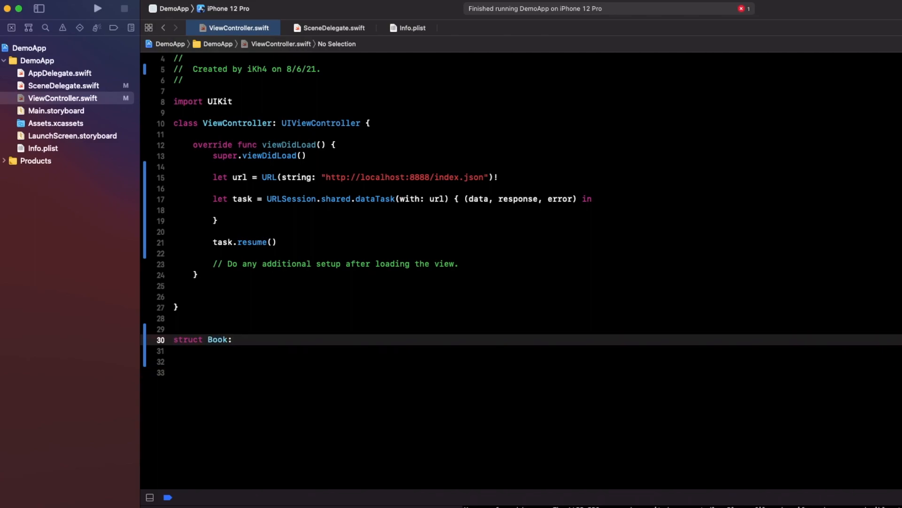
type("Cond")
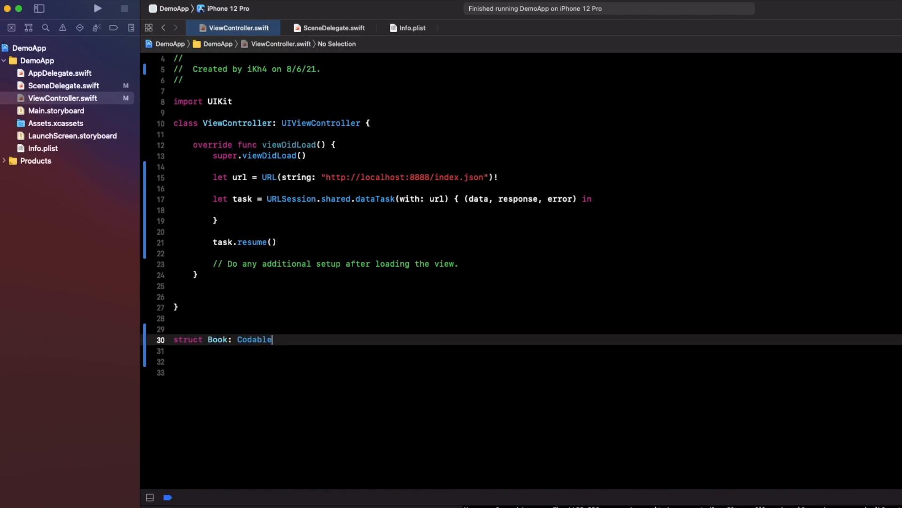
type("{")
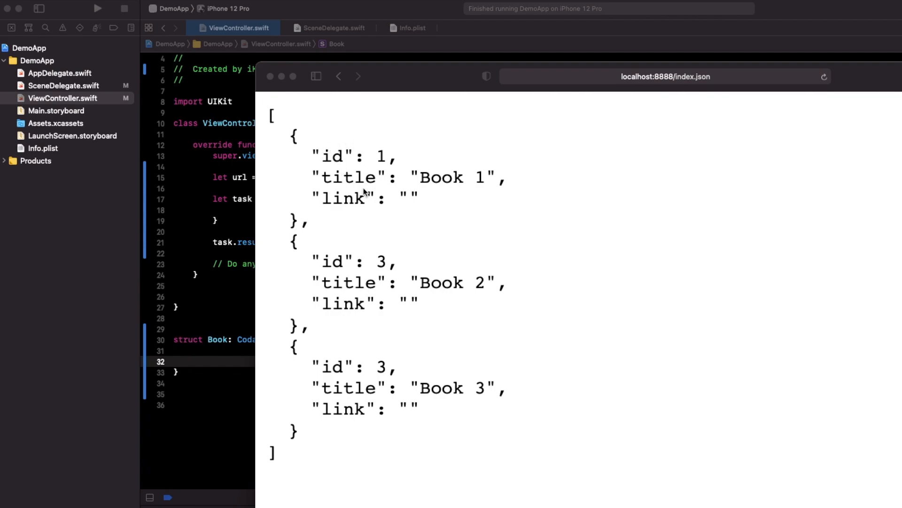
mouse_move(346, 201)
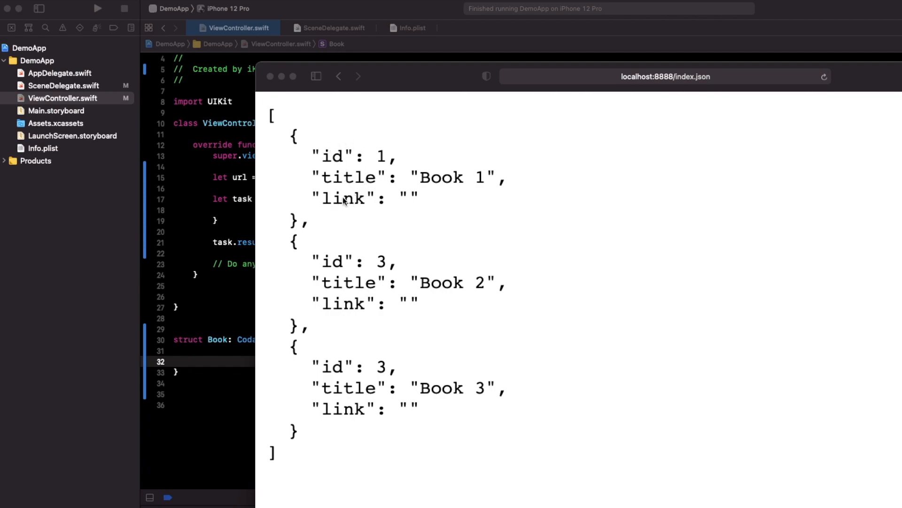
mouse_move(345, 202)
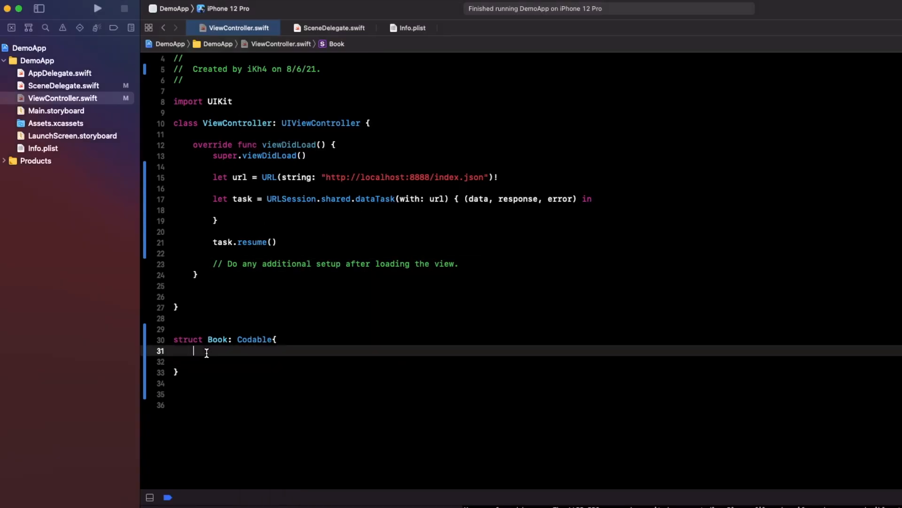
Add let id: Int and let title, link: String to struct Book
type("let id")
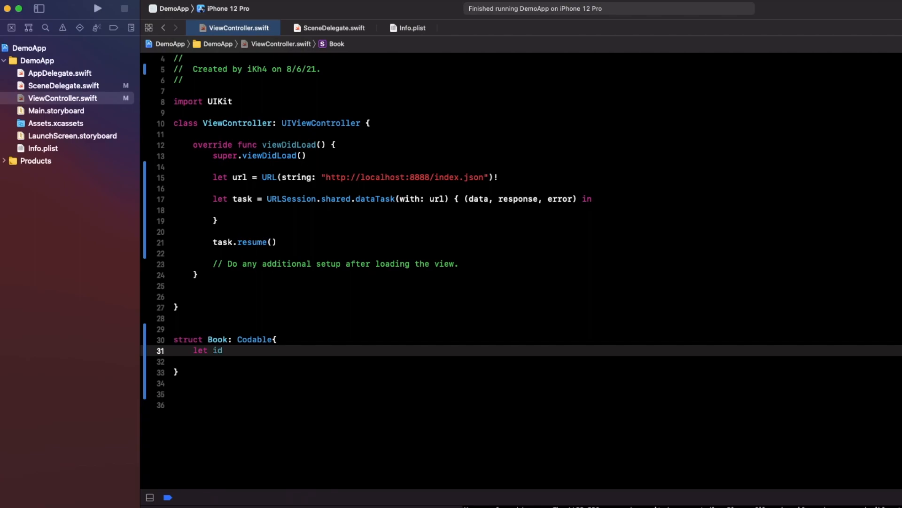
type(":")
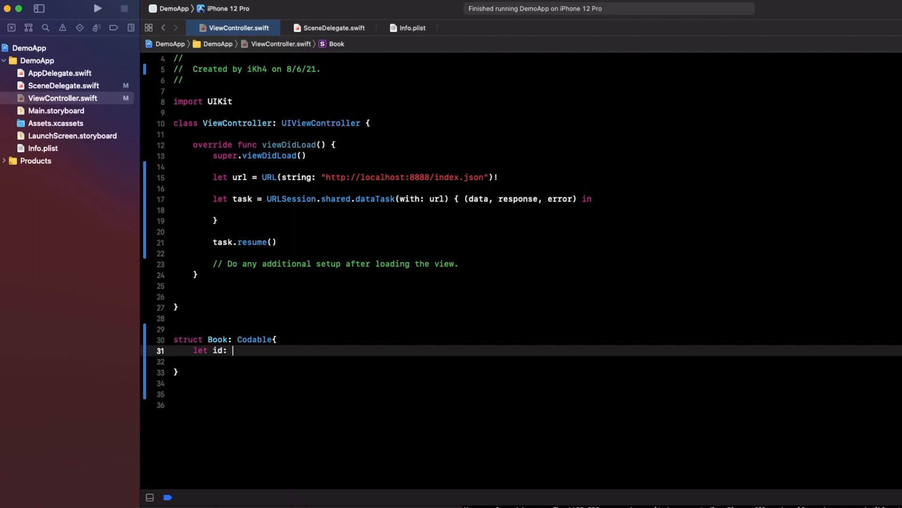
type("Int")
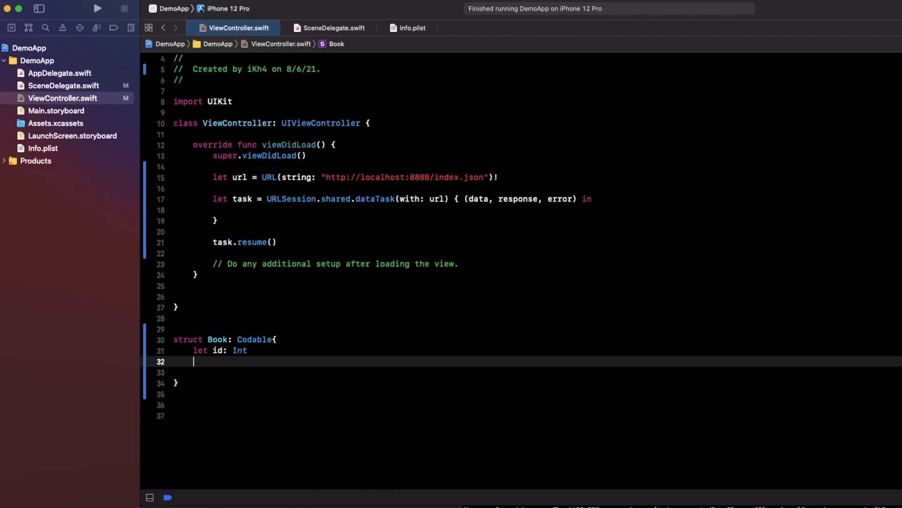
type("let")
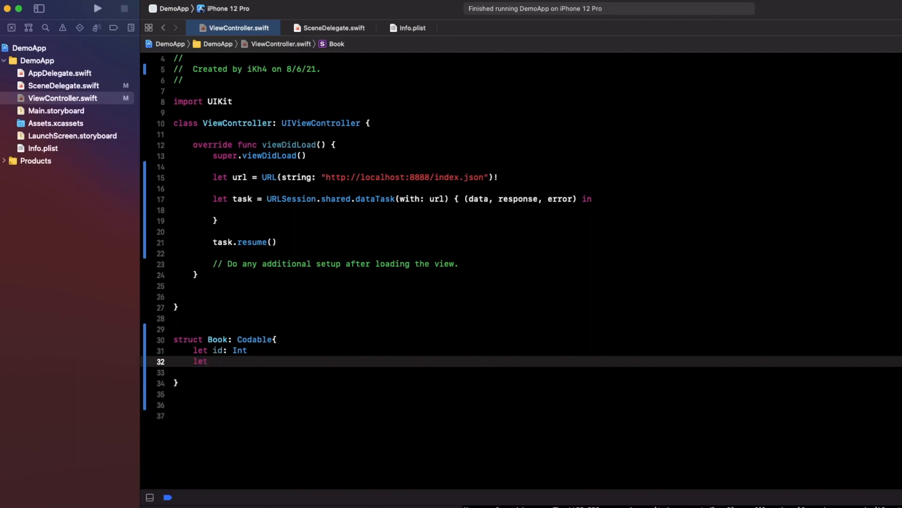
type("titt")
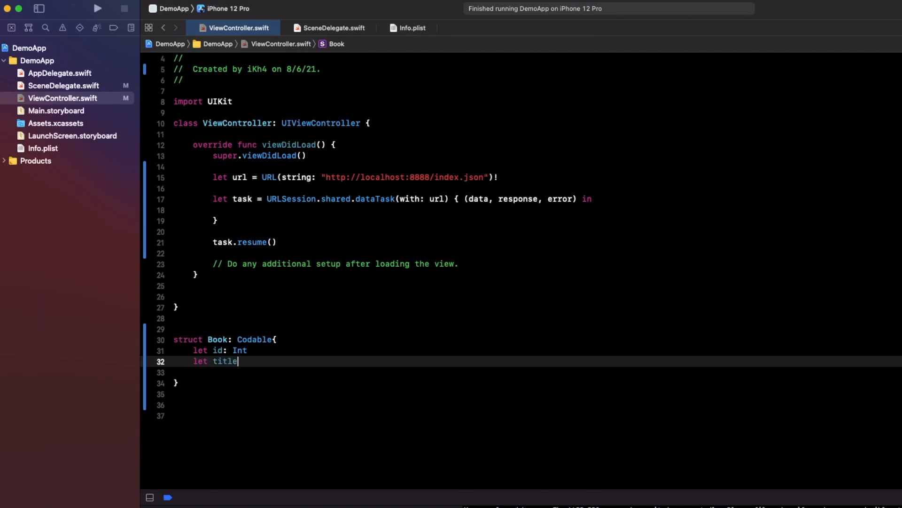
type(", link: String")
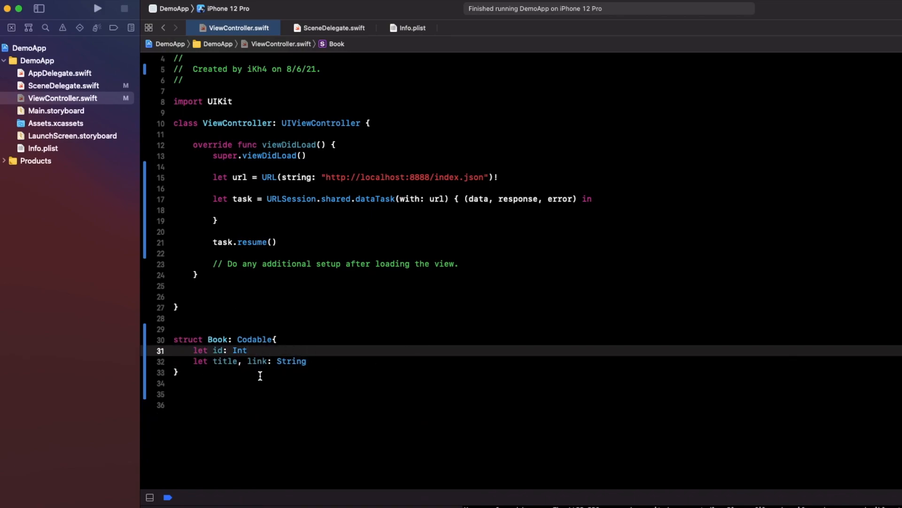
mouse_move(250, 210)
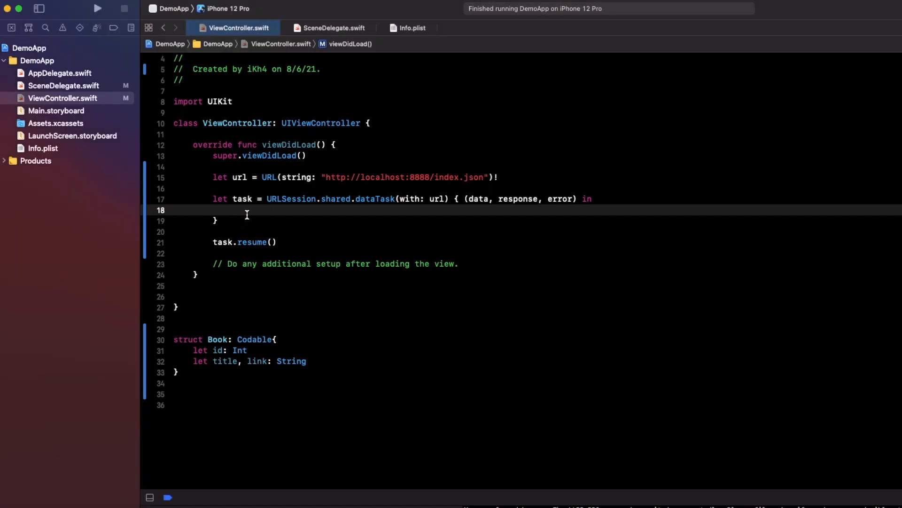
Unwrap the closure's data with if let data = data { in the dataTask closure
type("i")
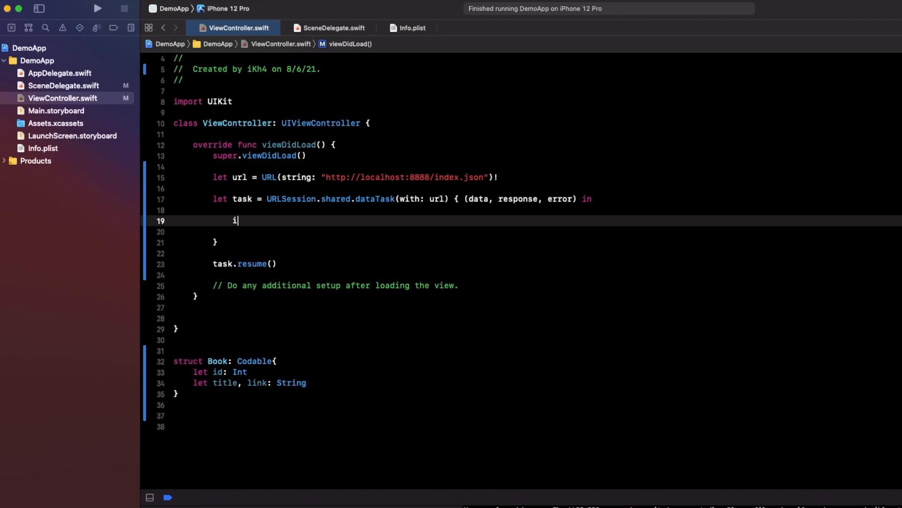
type("f let dat")
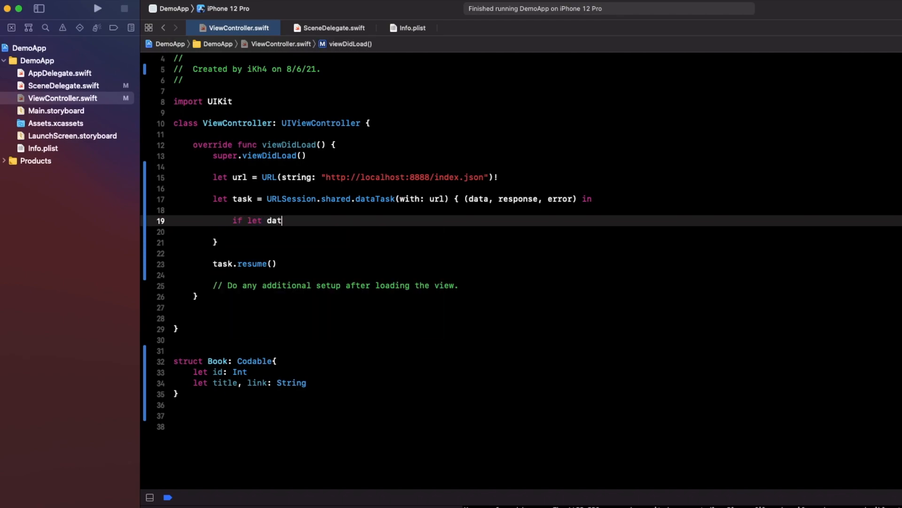
type("a =")
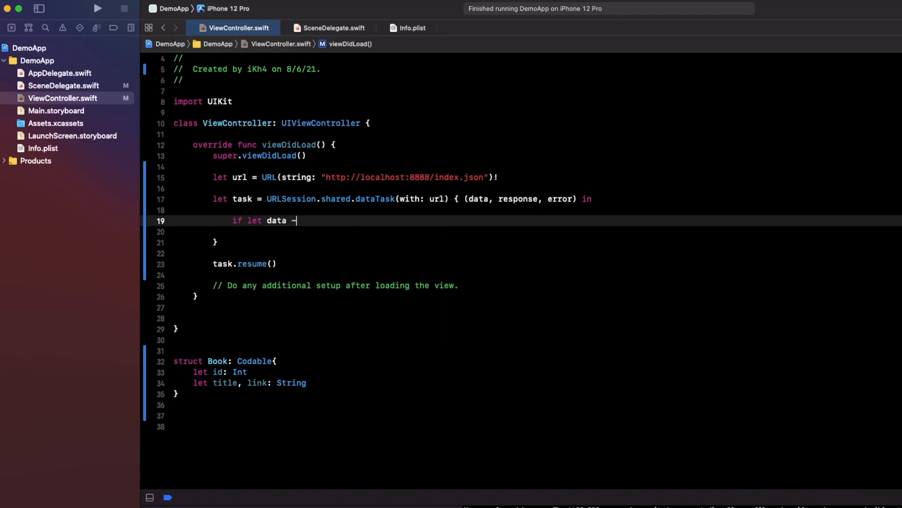
type("= data")
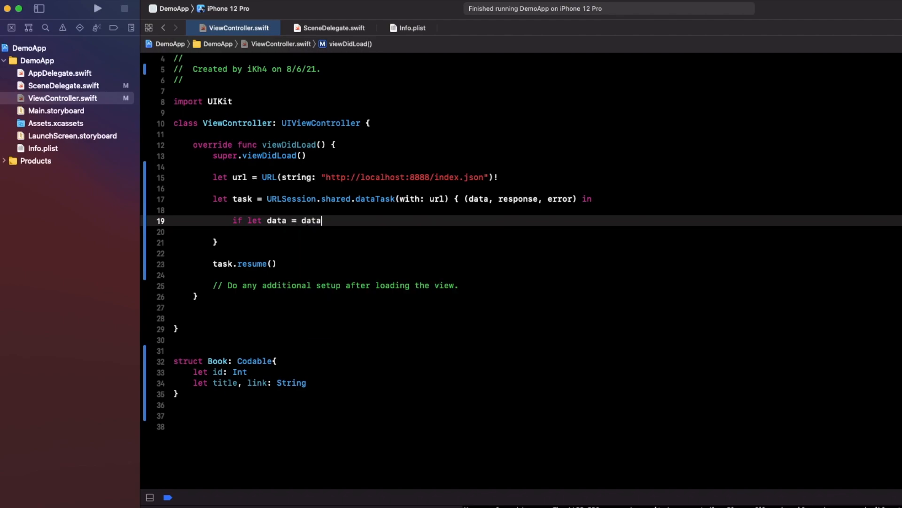
type("{")
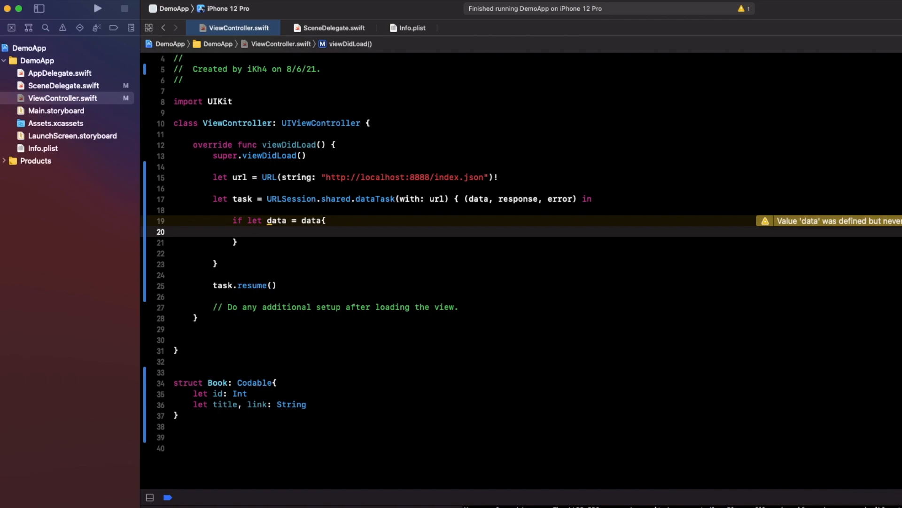
Start let bookListResponse = try? JSONDecoder().decode([], from: Data) inside the if-let block
type("let b")
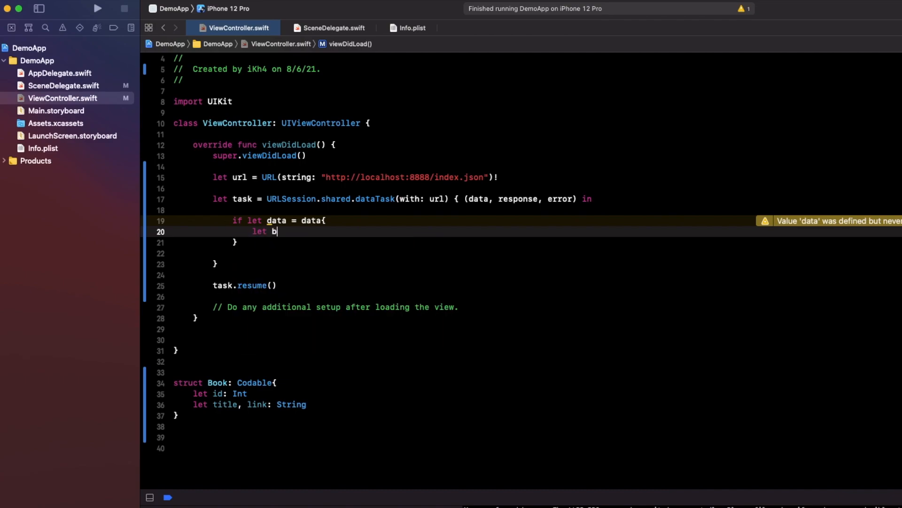
type("ookList")
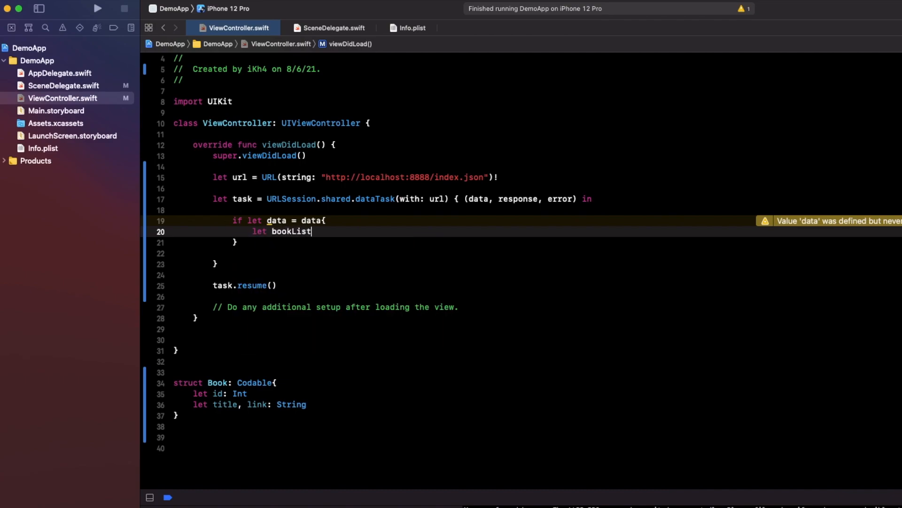
type("RE")
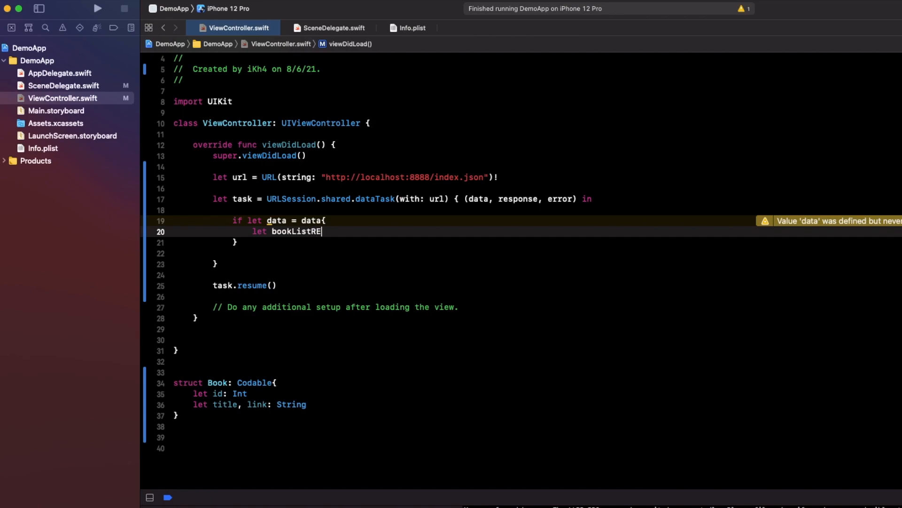
type("s")
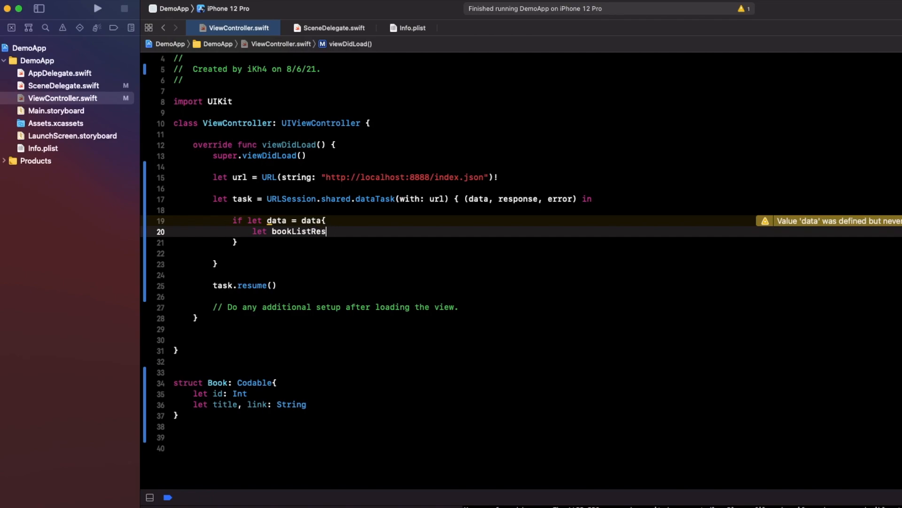
type("ponse =")
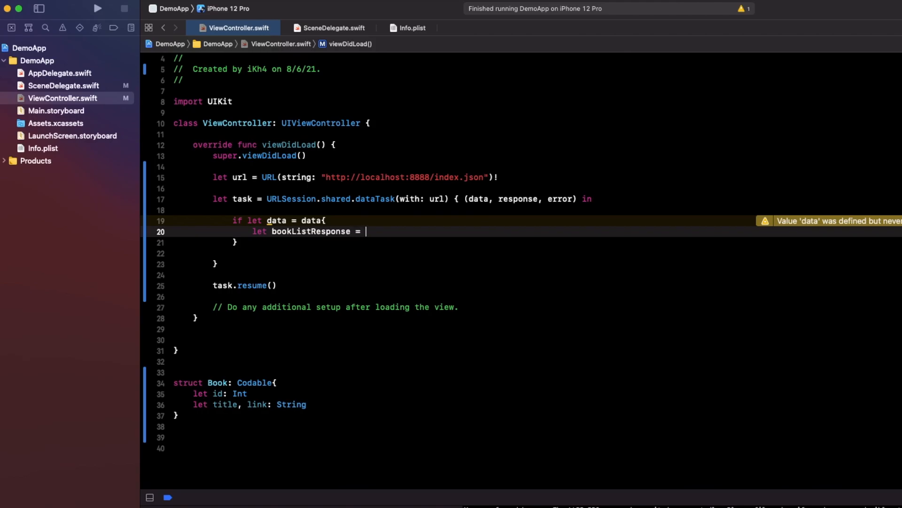
type("try?")
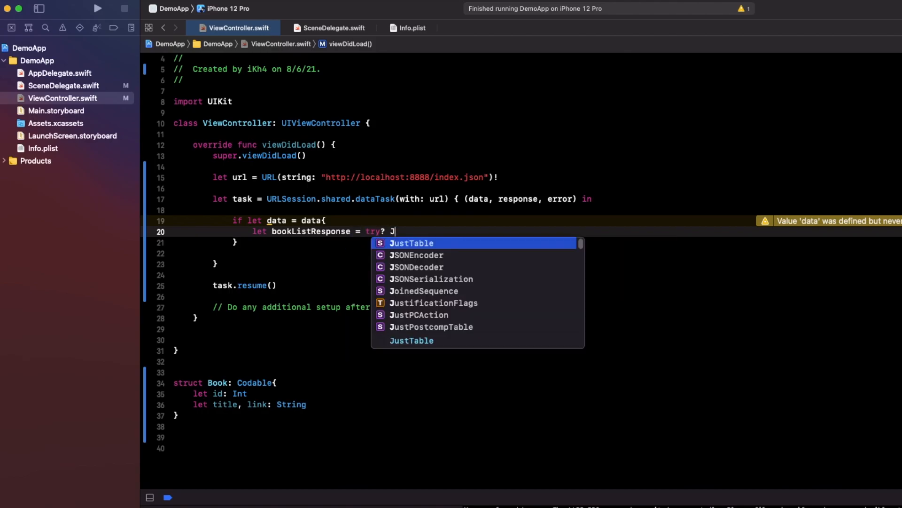
type("JSONDecoder")
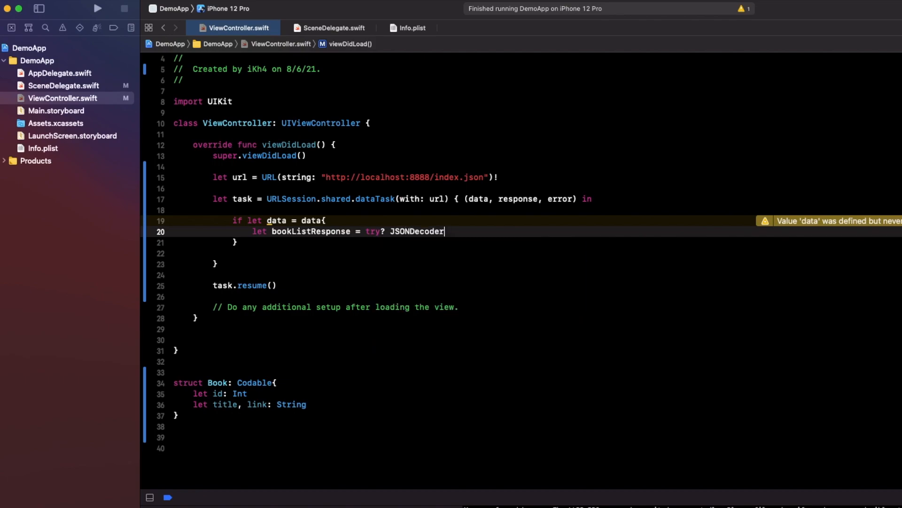
type("()")
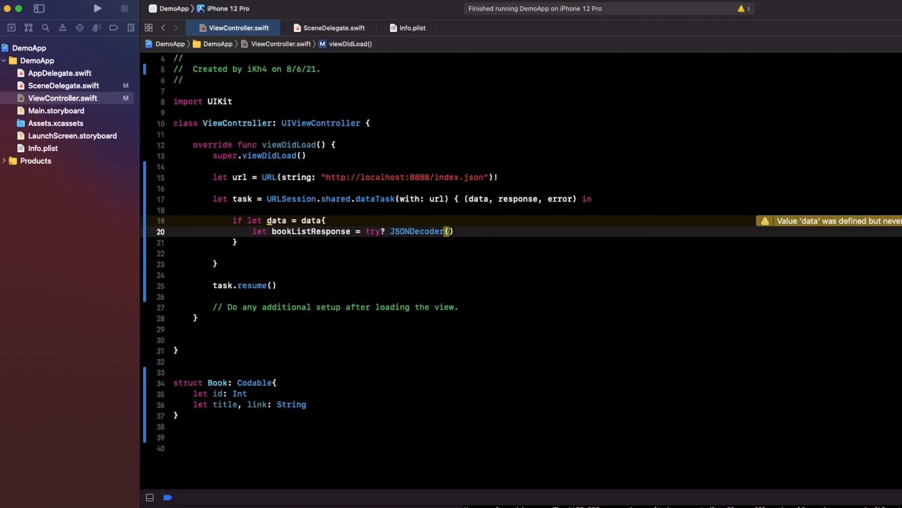
type(".")
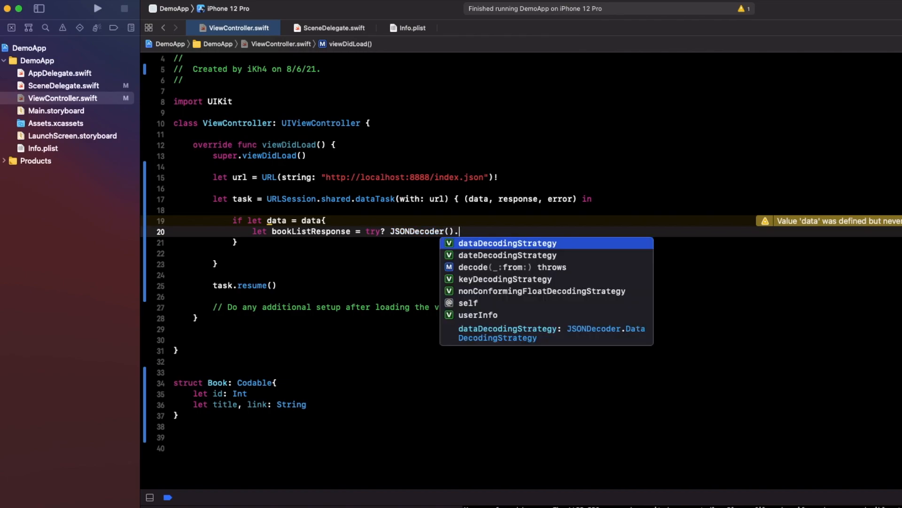
type("decode(type: Decodable.Protocol, from: Data")
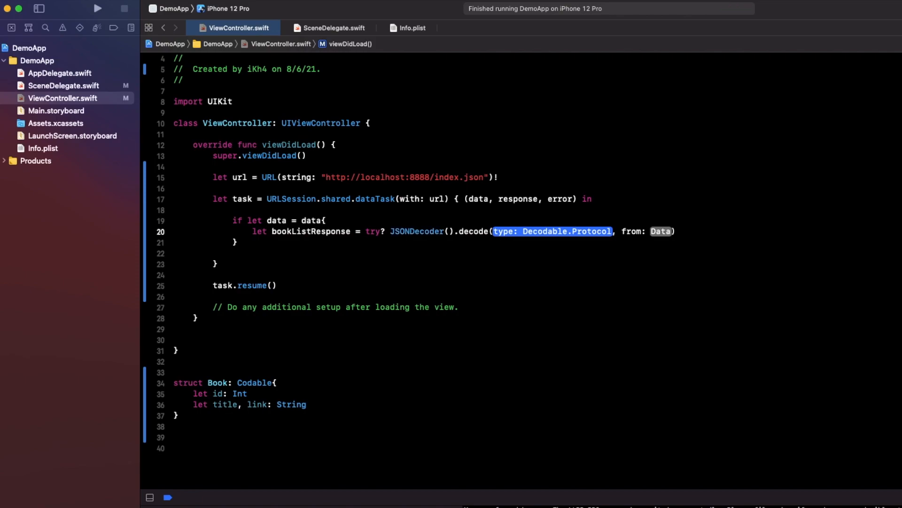
type("[]")
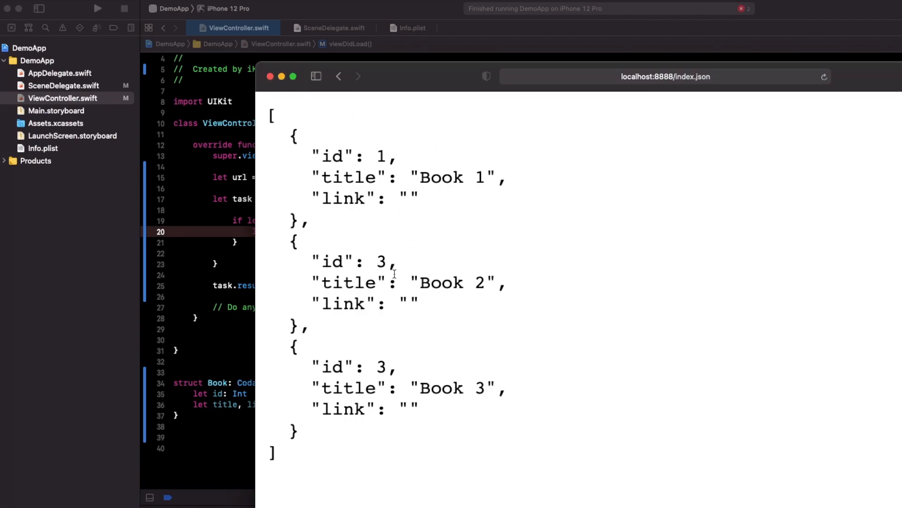
Fill the decode call as decode([Book].self, from: data)
double_click(272, 116)
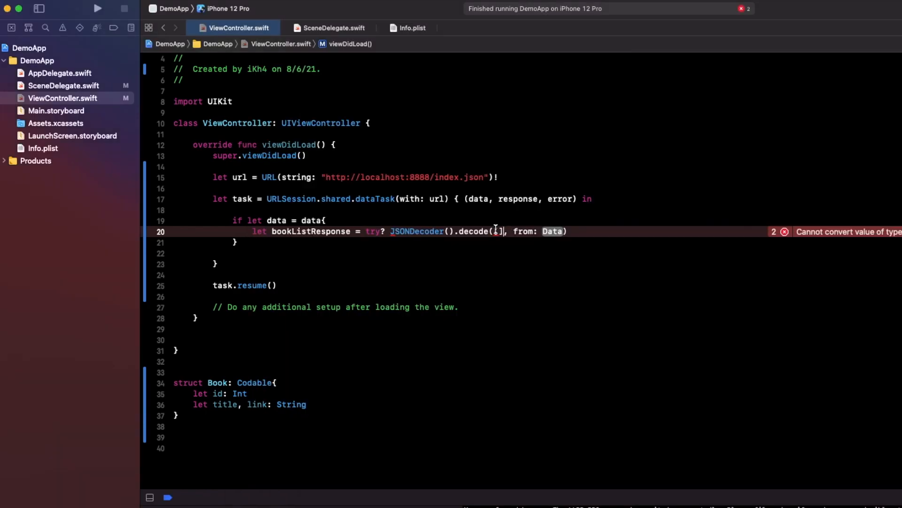
type("Book")
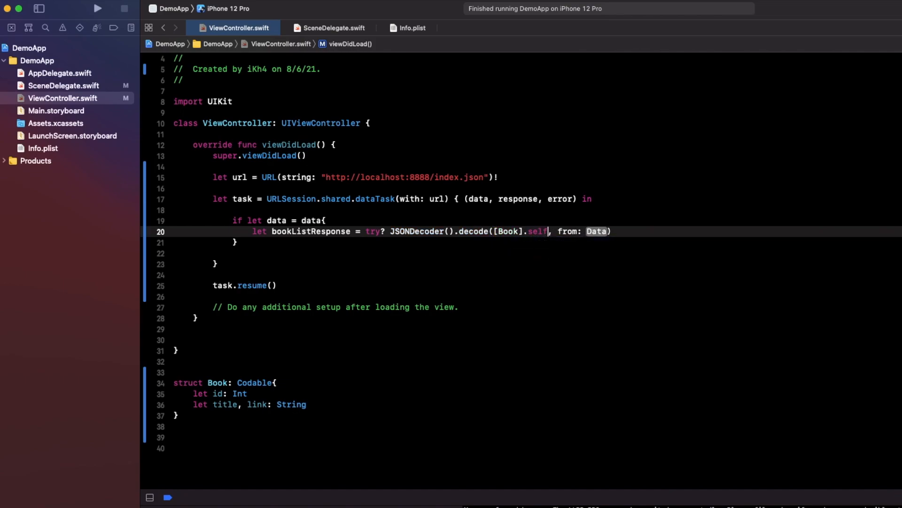
double_click(597, 230)
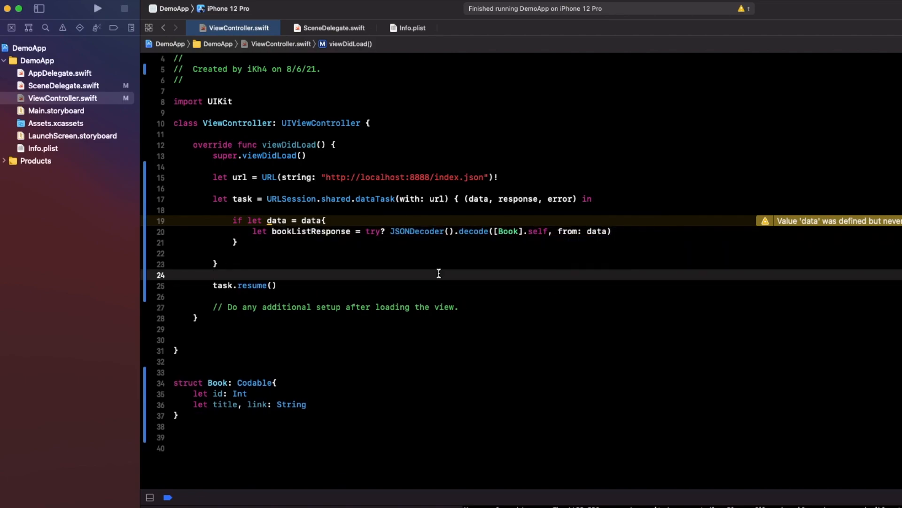
Add print(bookListResponse) after the decode statement
left_click(320, 231)
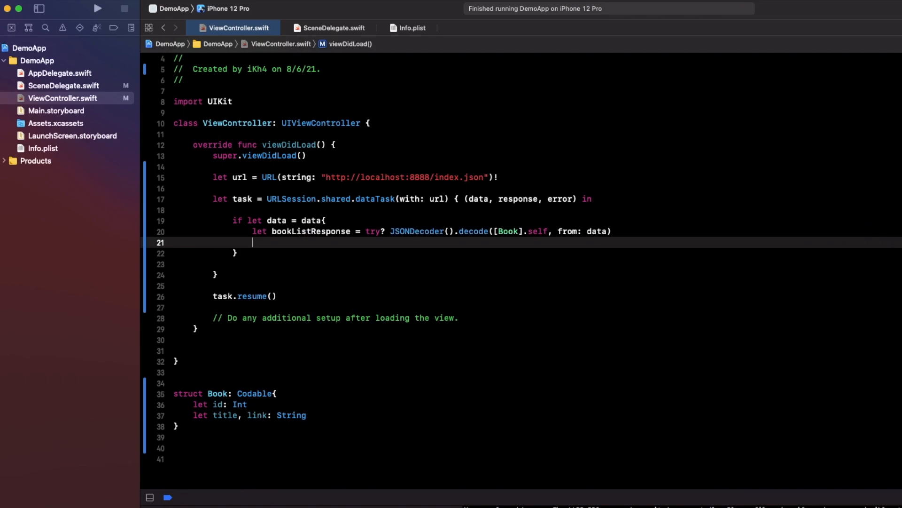
type("print(items: Any...")
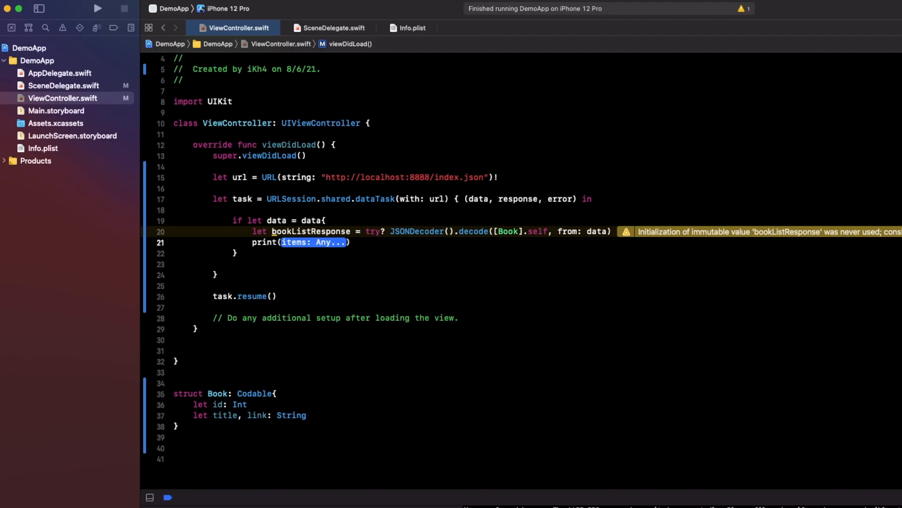
type("bookListResponse")
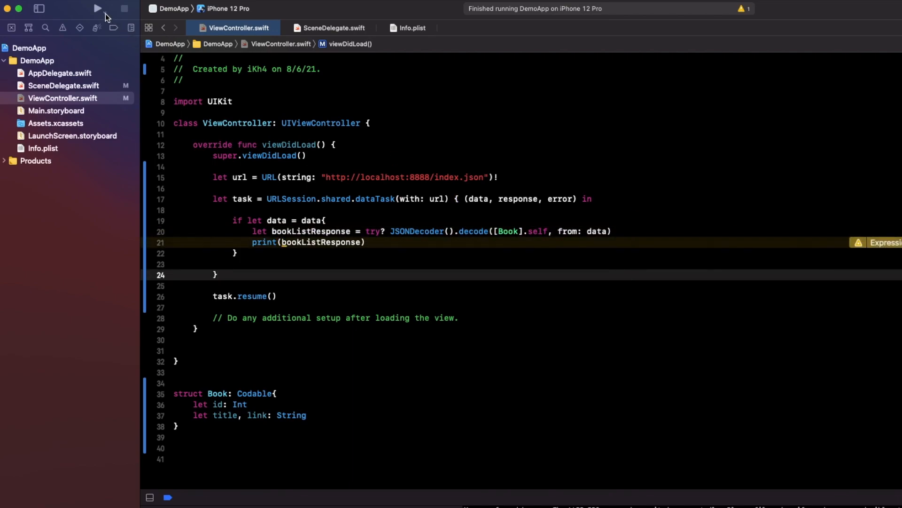
Run DemoApp on the iPhone 12 Pro simulator and see the ATS cleartext HTTP error
left_click(97, 8)
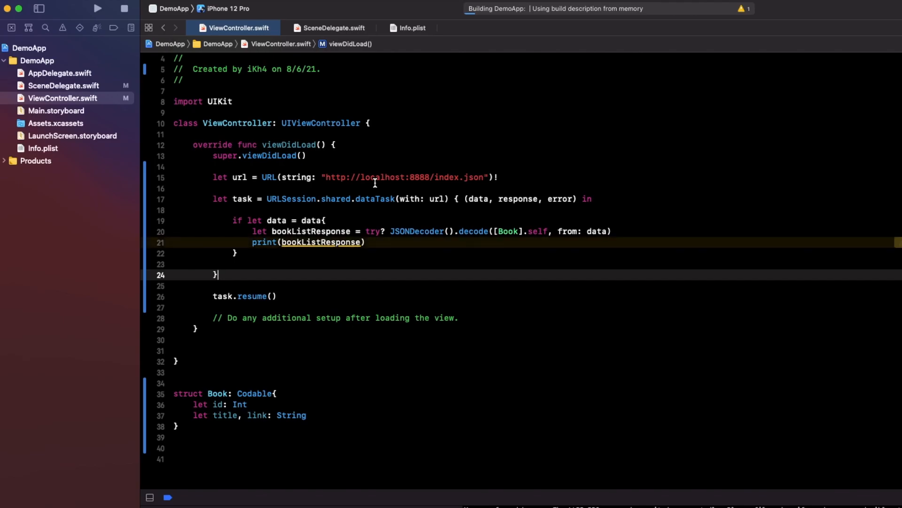
left_click(97, 8)
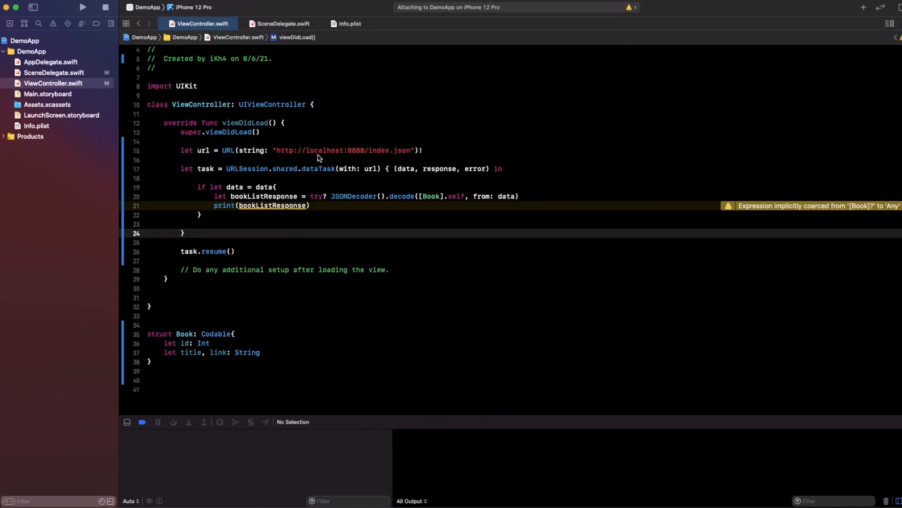
left_click(83, 7)
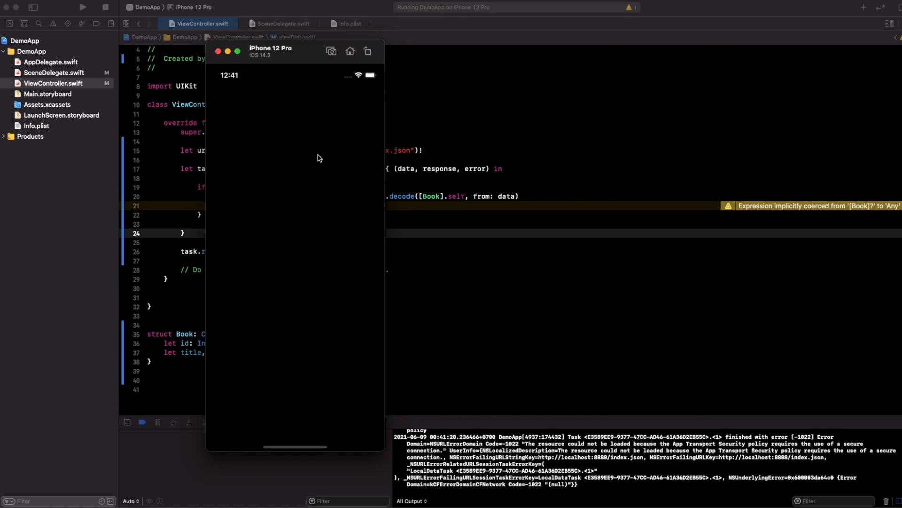
mouse_move(331, 305)
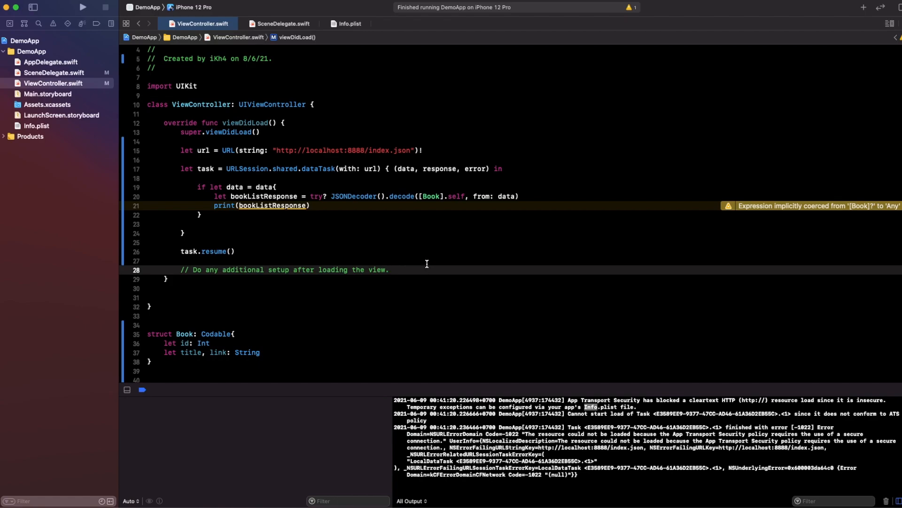
mouse_move(296, 154)
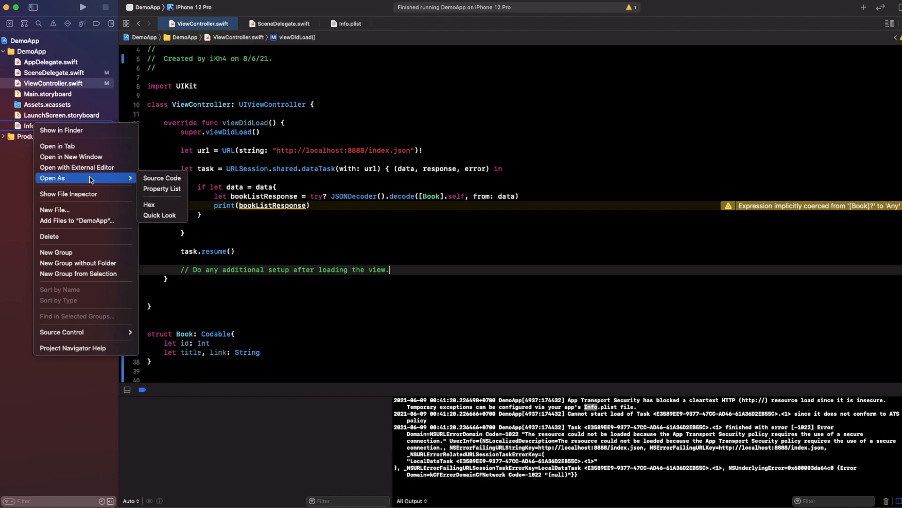
View Info.plist as XML source and start typing an NSAppTransportSecurity key
left_click(349, 24)
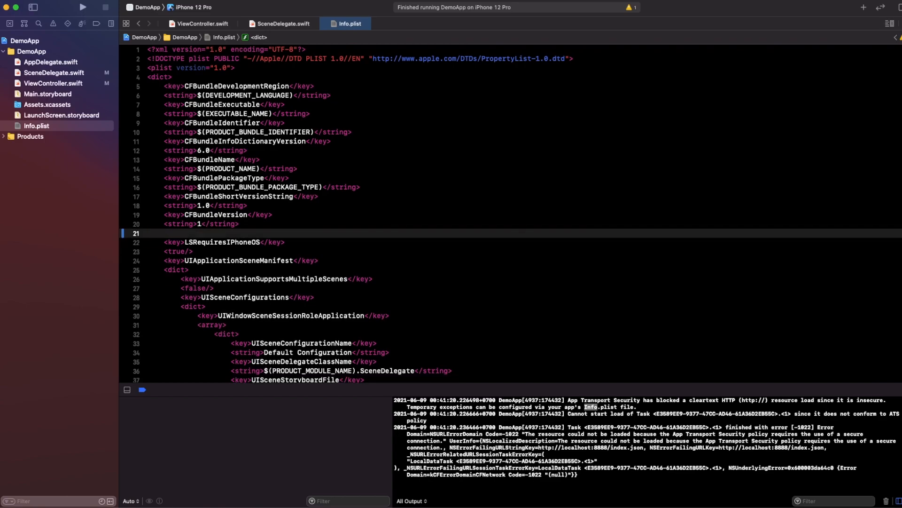
type("<key>")
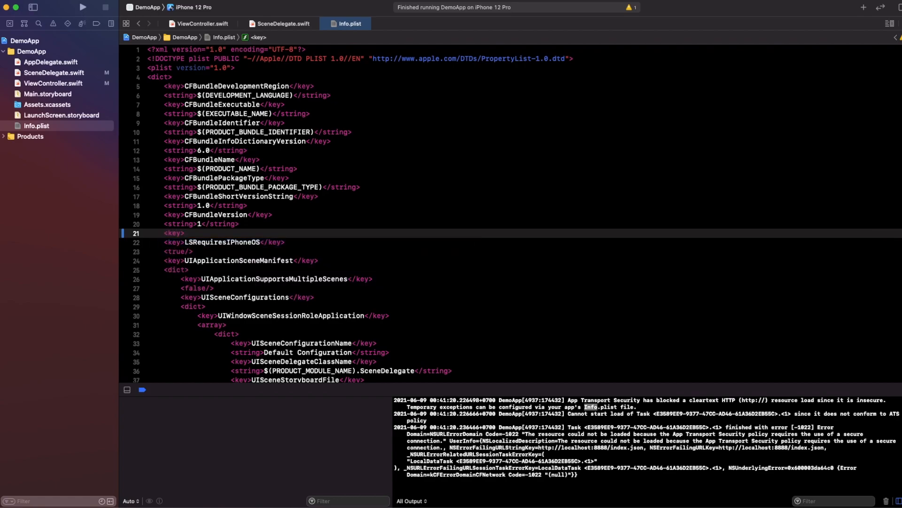
type("NSAp")
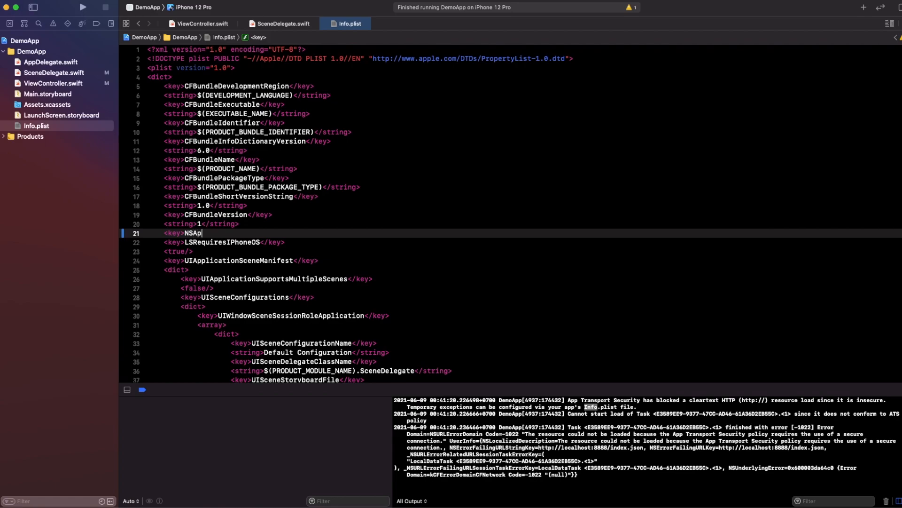
type("Tran")
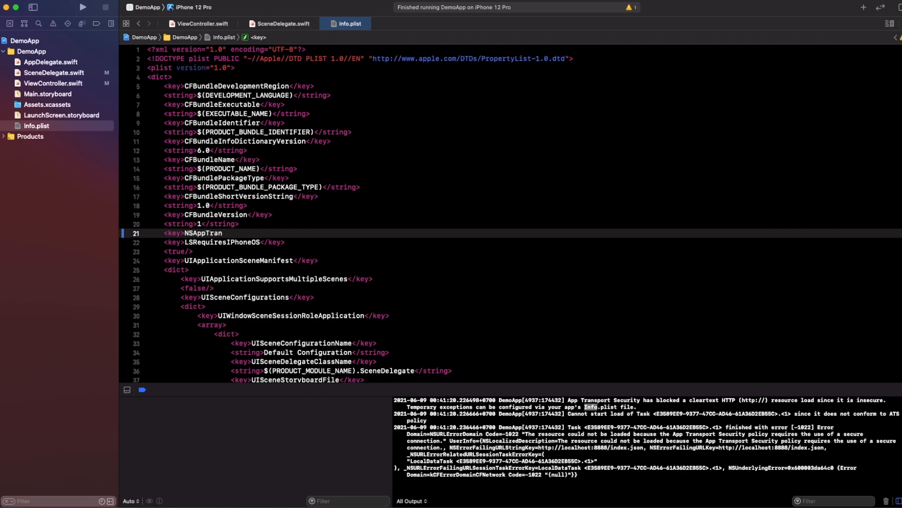
type("spo")
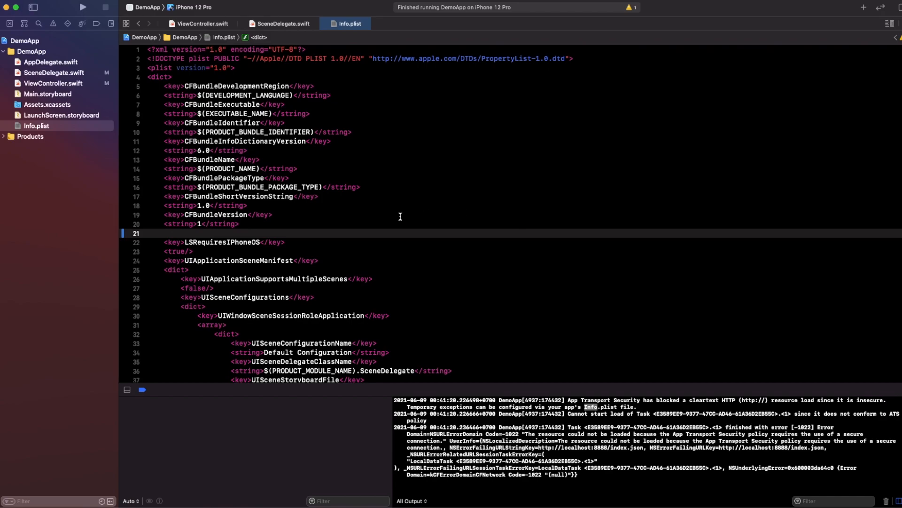
Switch Info.plist back to the property list view and add a new Security key row
right_click(36, 125)
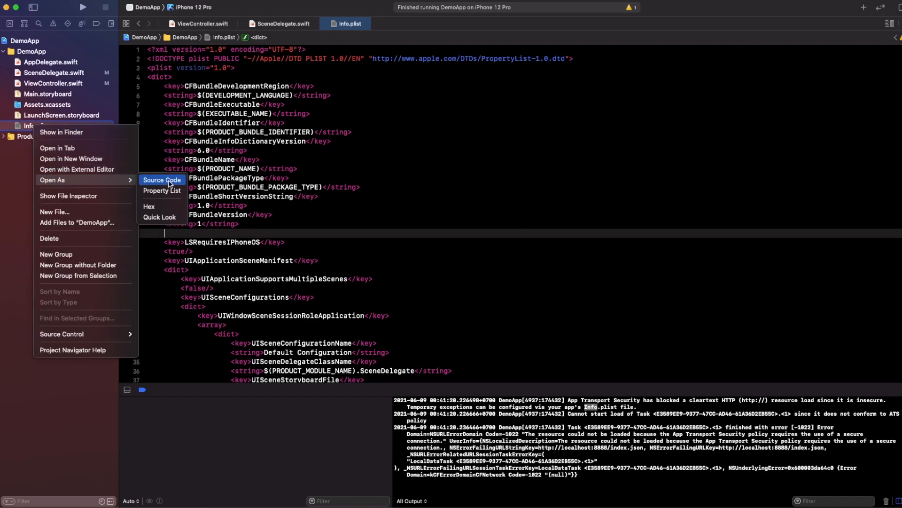
left_click(162, 191)
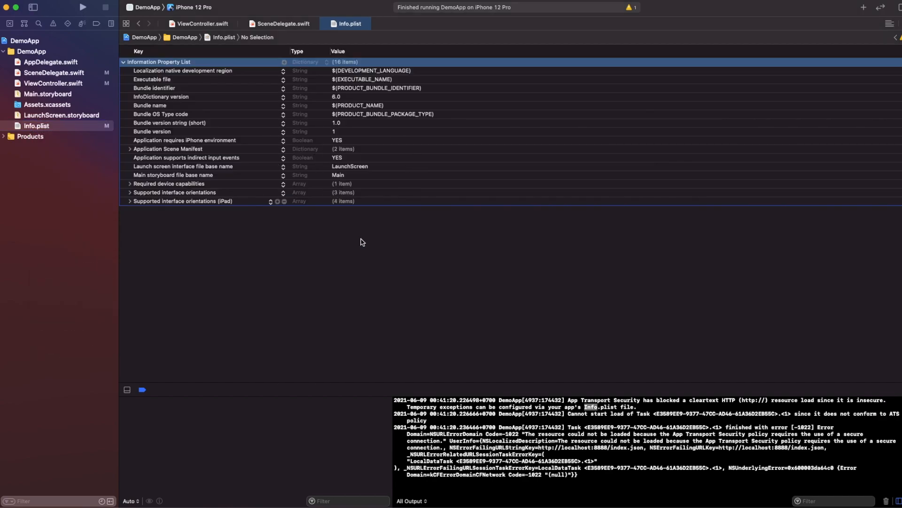
left_click(202, 201)
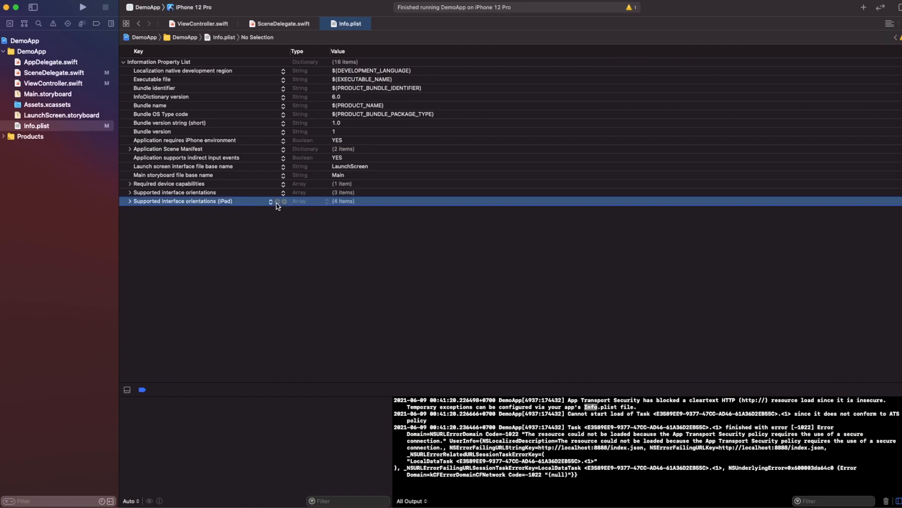
left_click(277, 200)
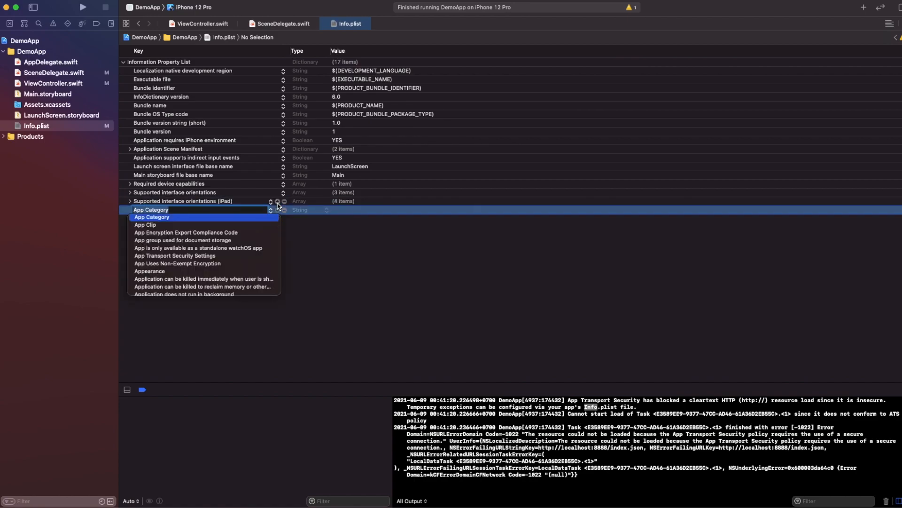
type("NSA")
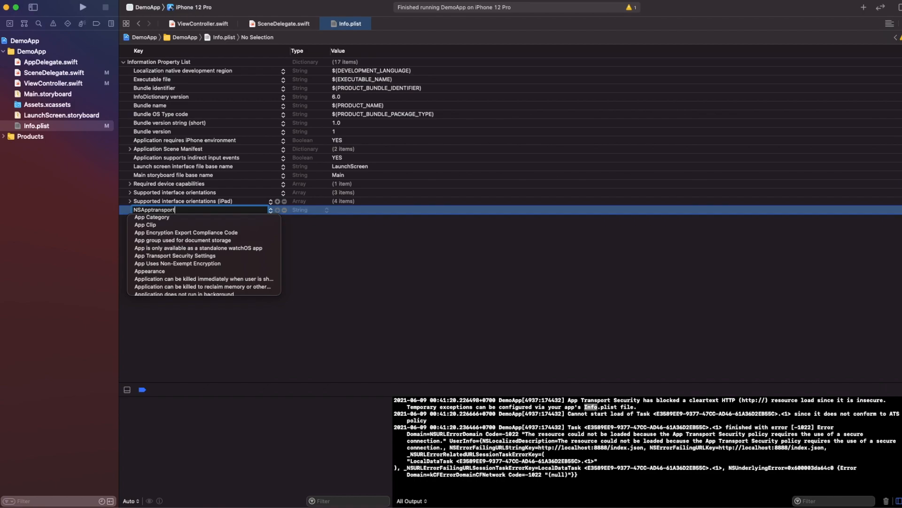
type("Securi")
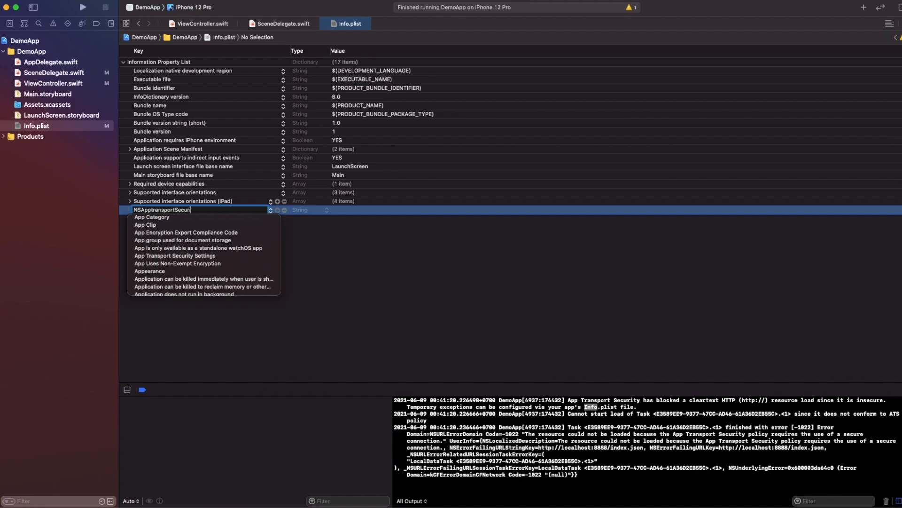
key("Return")
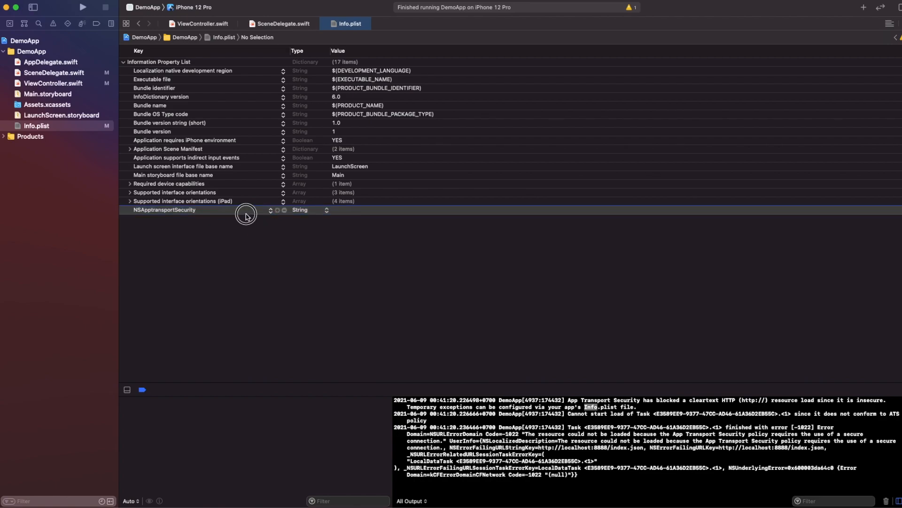
Rename the row 'App Transport Security Settings' and add Allow Arbitrary Loads set to YES
double_click(164, 210)
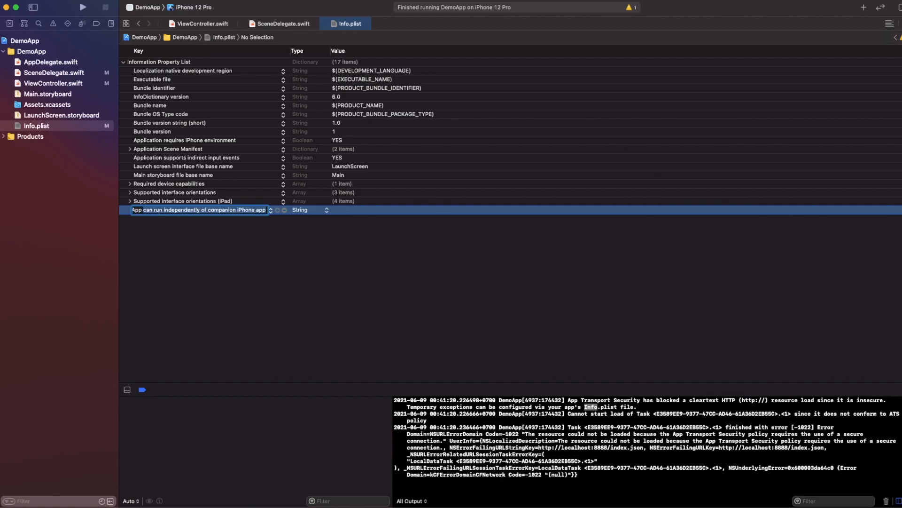
type("App Transport Security Settings")
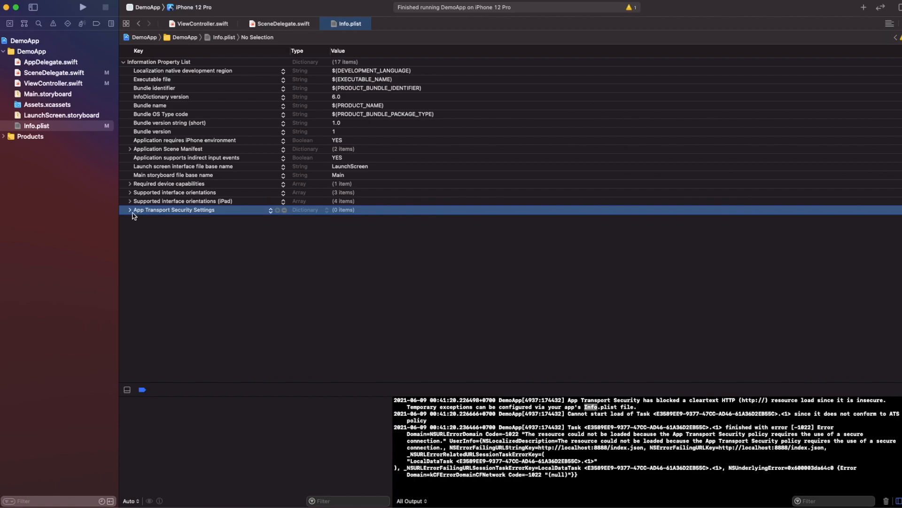
left_click(130, 209)
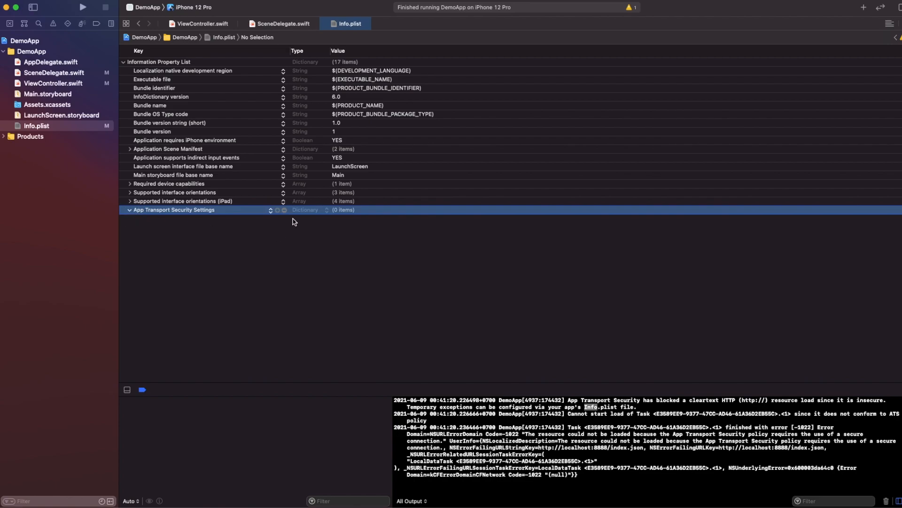
left_click(277, 210)
type("Allow Arbitrary Loads")
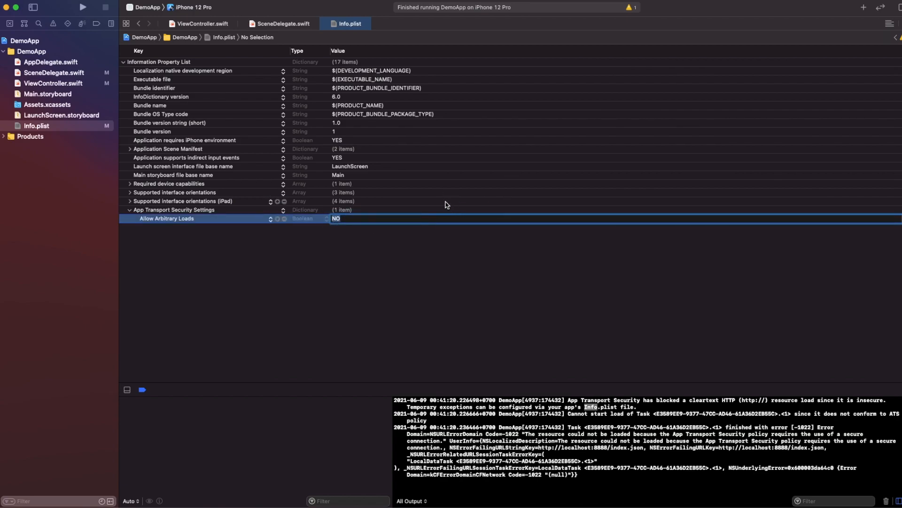
left_click(336, 218)
type("YES")
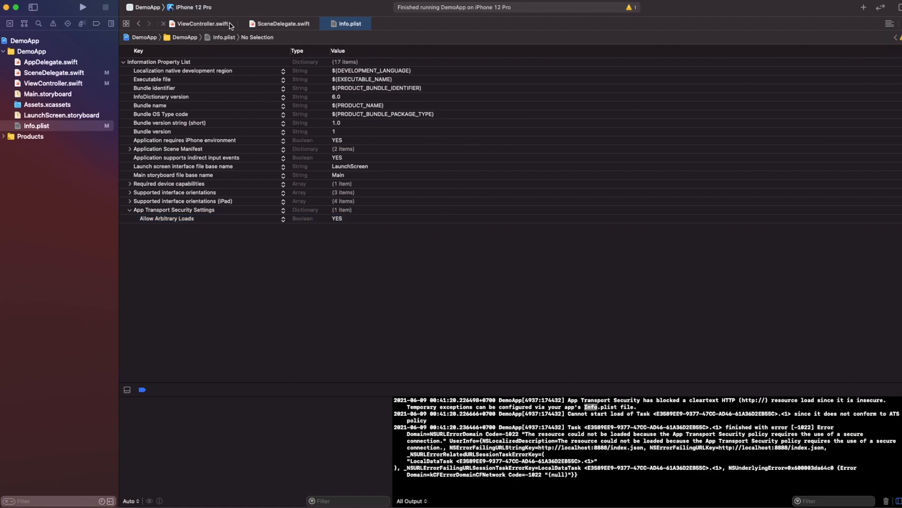
left_click(202, 23)
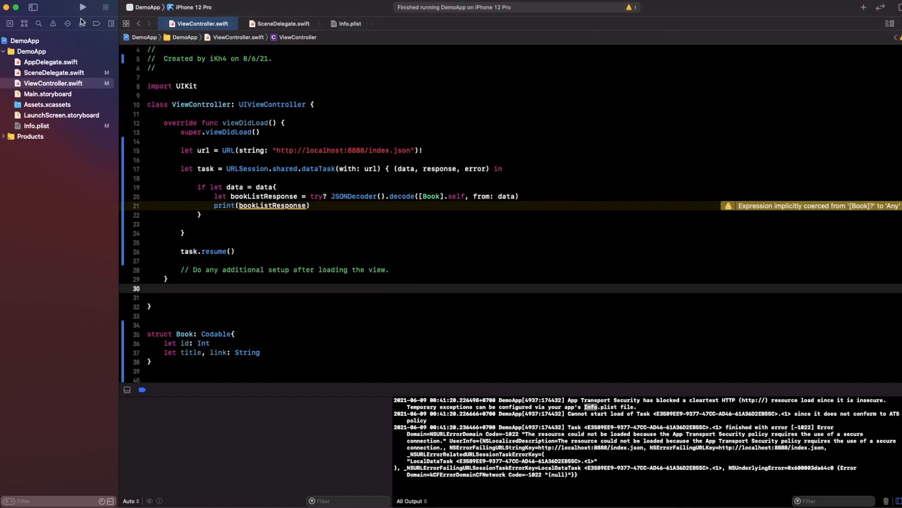
Rebuild and run DemoApp so the console prints Book 1, Book 2 and Book 3
left_click(82, 7)
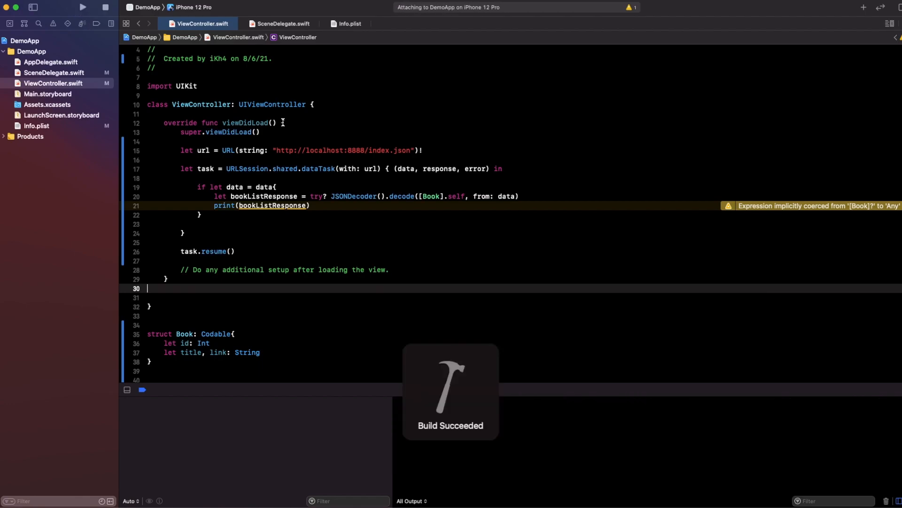
left_click(81, 7)
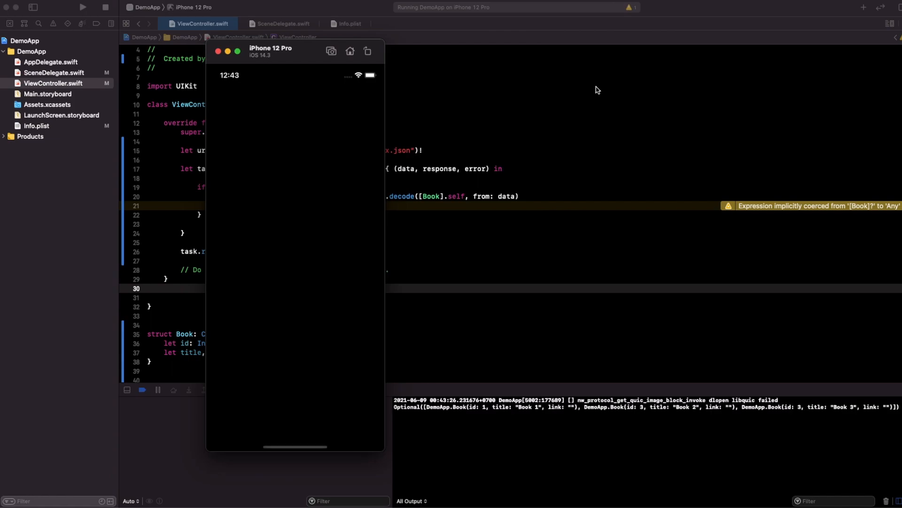
mouse_move(469, 426)
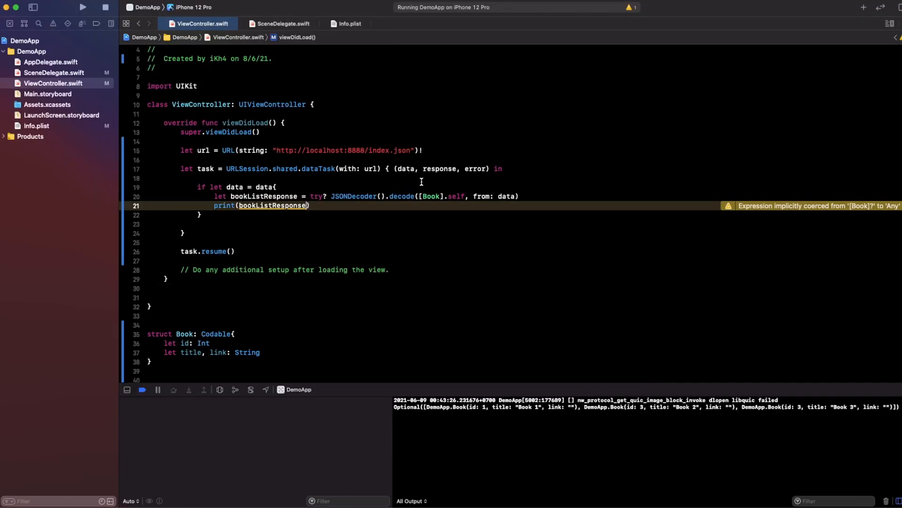
Change the print line to print(bookListResponse?.first?.title)
type(".first?.title")
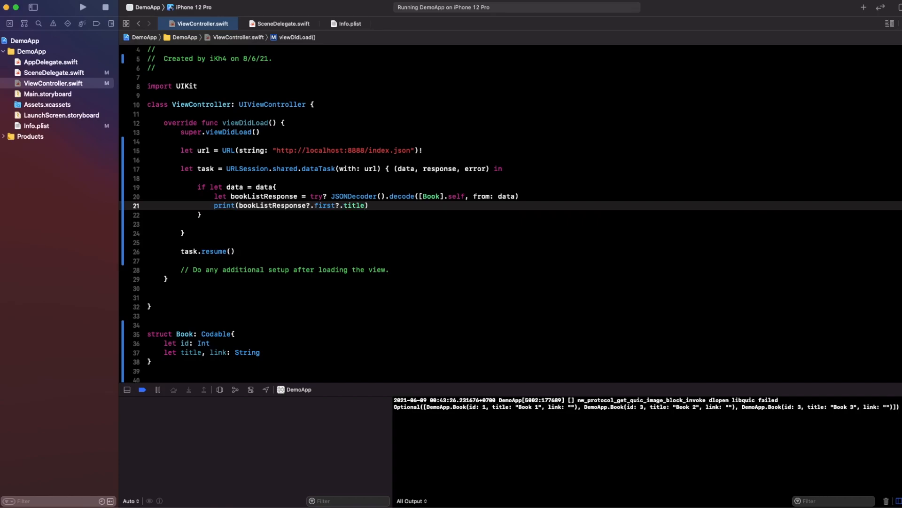
left_click(82, 7)
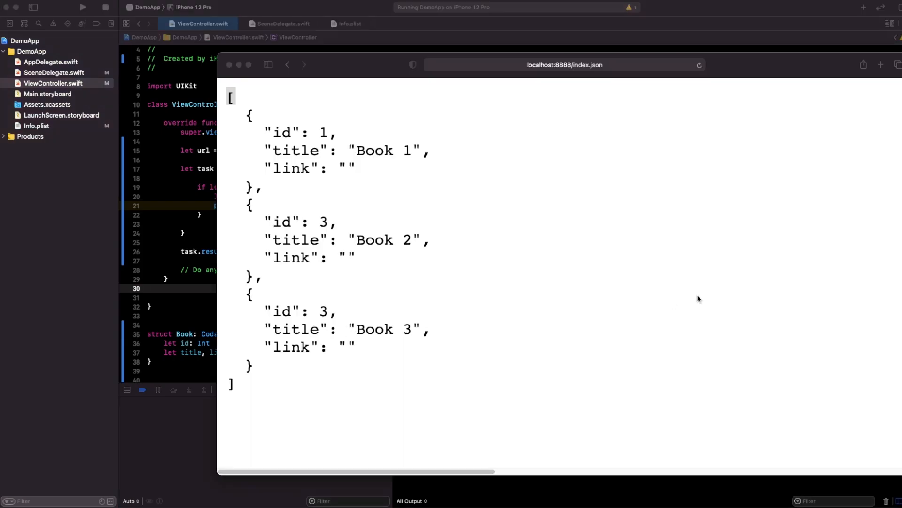
Review the three-book index.json from localhost:8888 in Safari, then return to Xcode
double_click(375, 150)
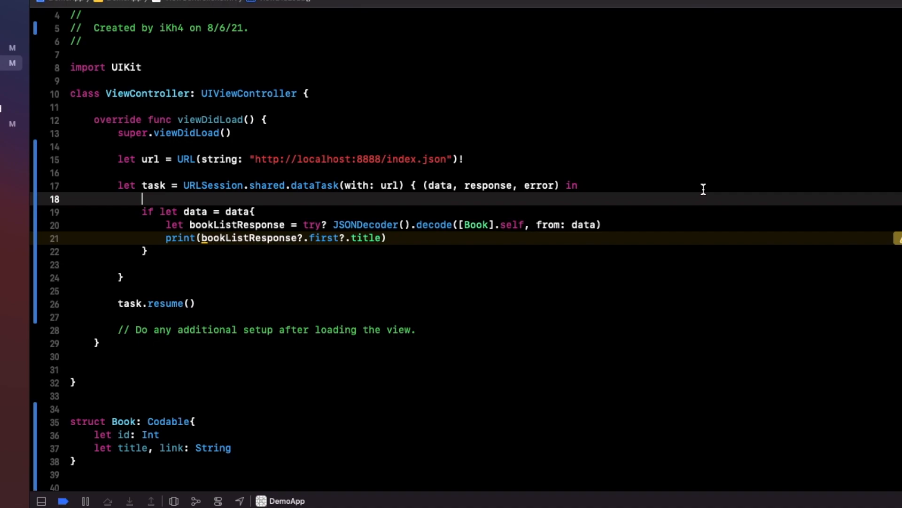
Open the dataTask closure with if let error = error { print("Error", error); return }
type("if let error = error")
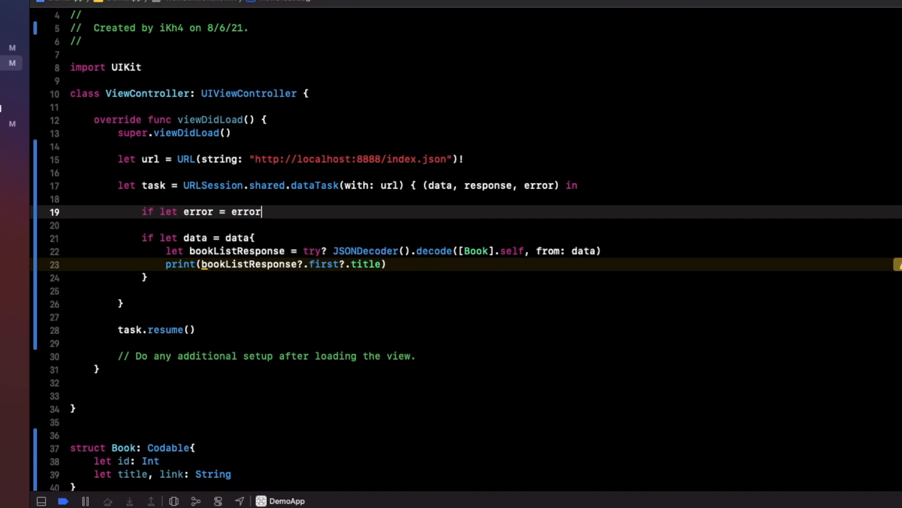
type("{")
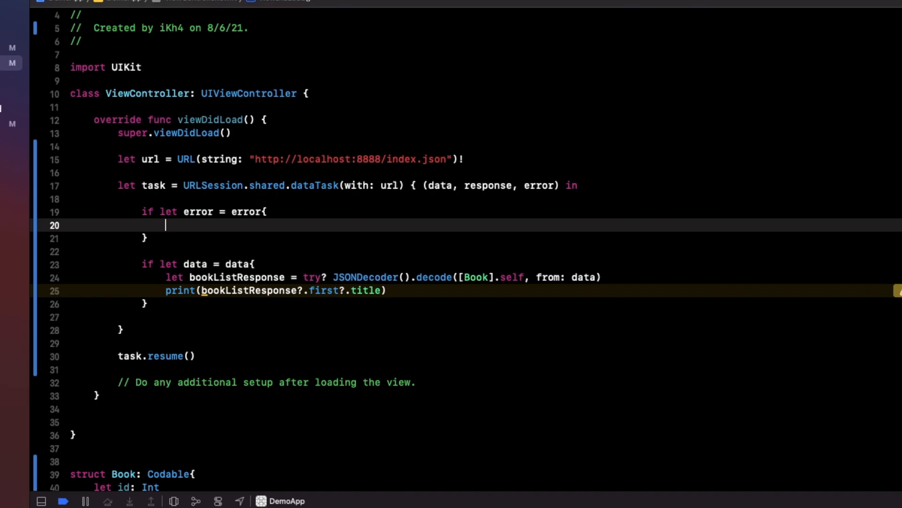
type("print(\"")
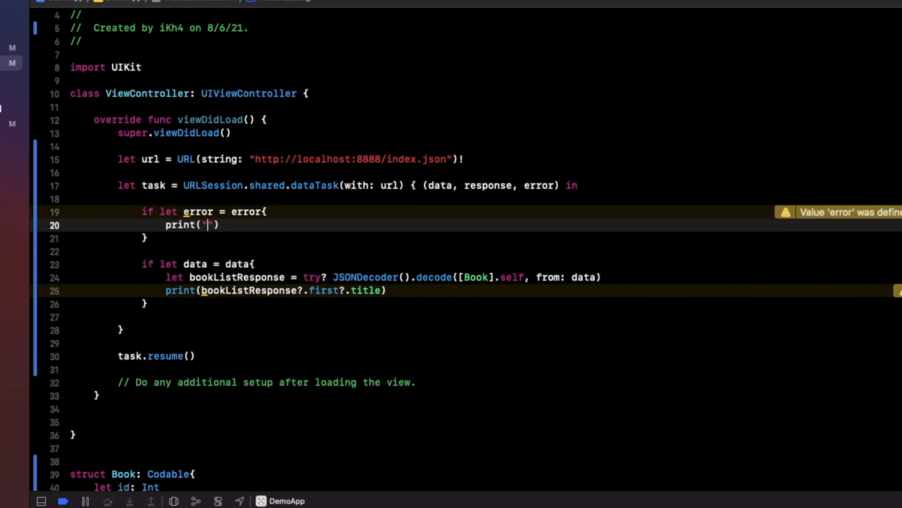
type("Error")
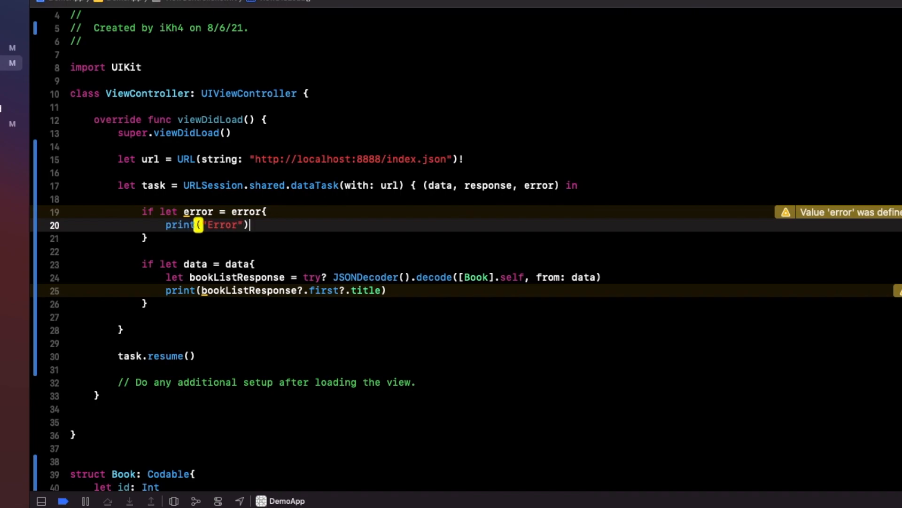
type("return")
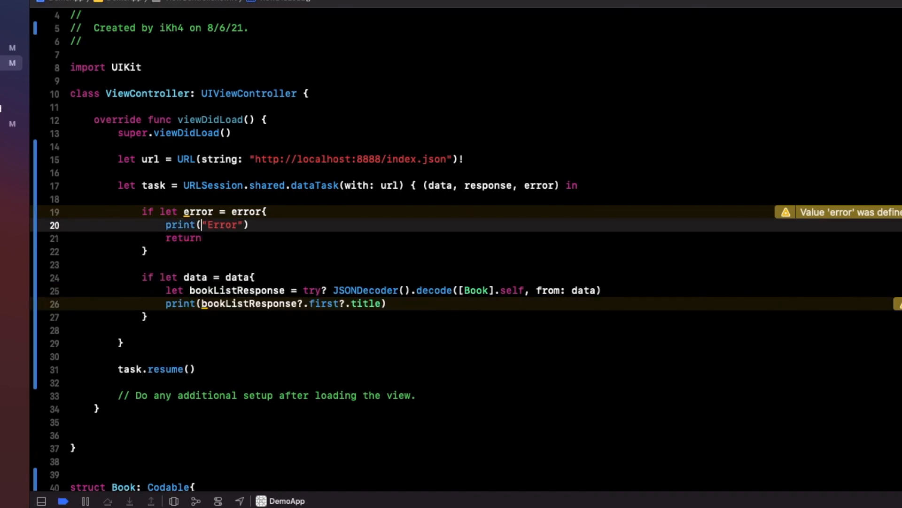
type(", error")
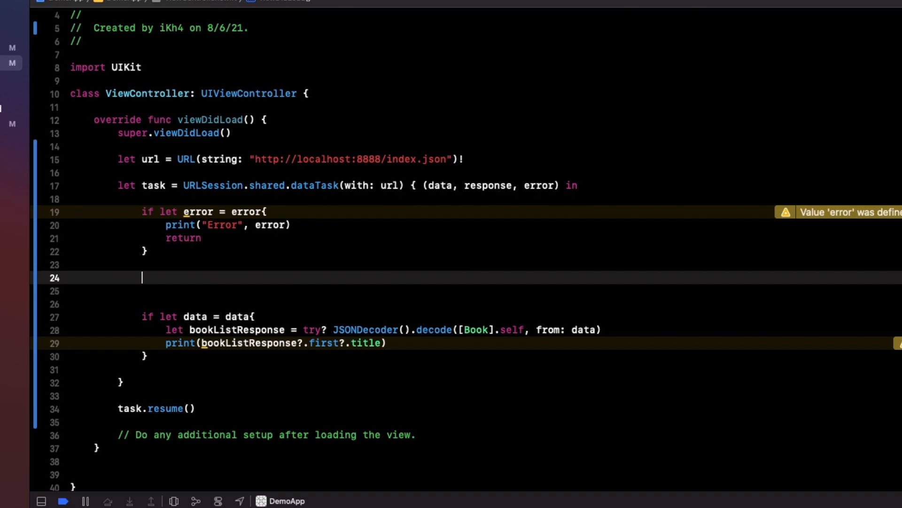
Type guard let httpRes = response as? HTTPURLResponse, (200...299).contains(httpRes.statusCode) else
type("guard")
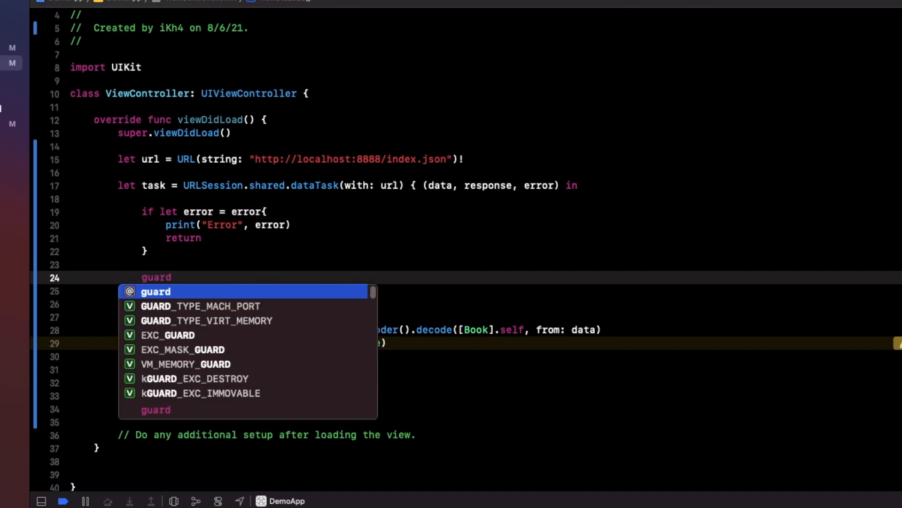
type("let http")
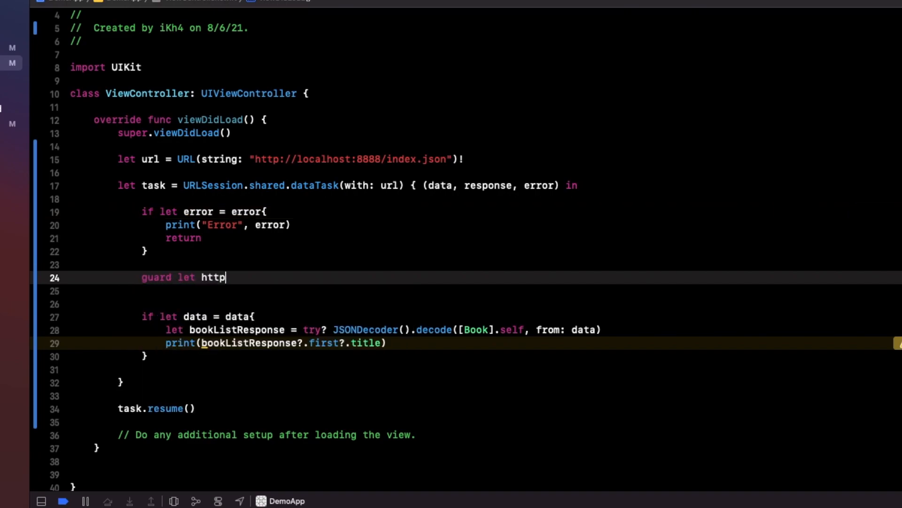
type("Res")
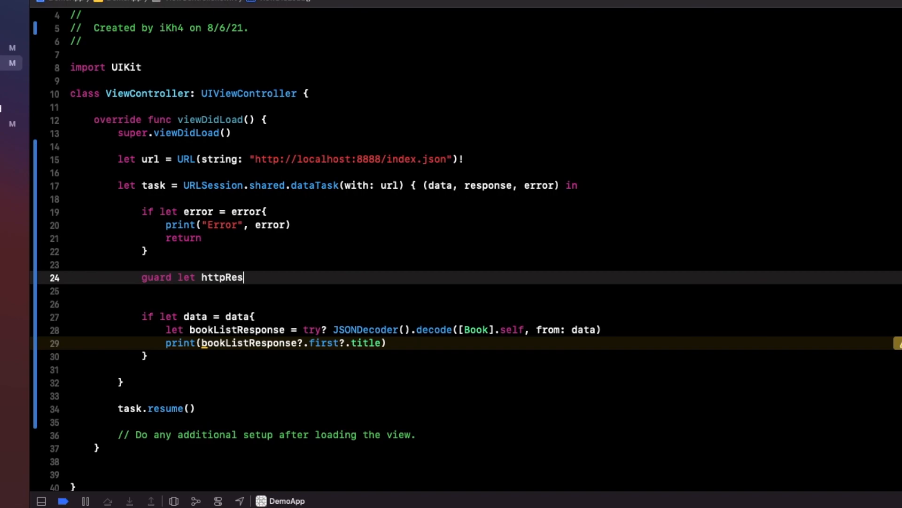
type("= response as")
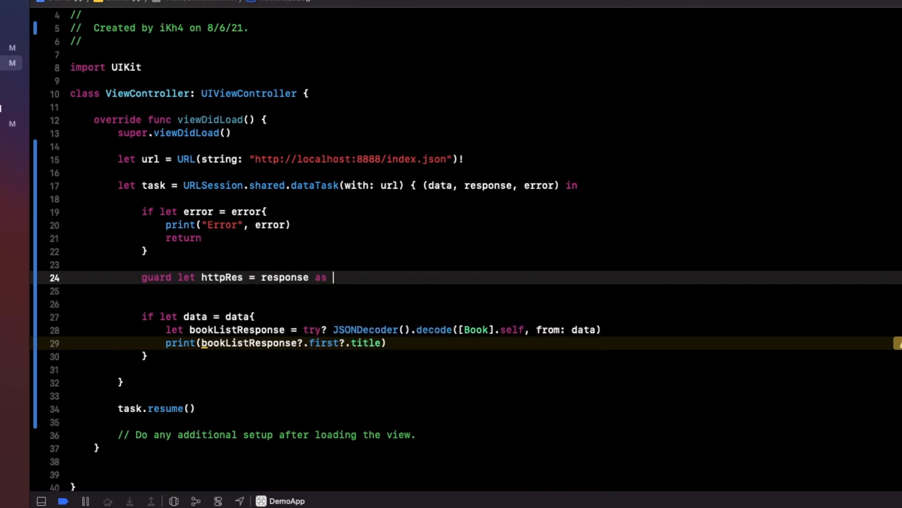
type("?")
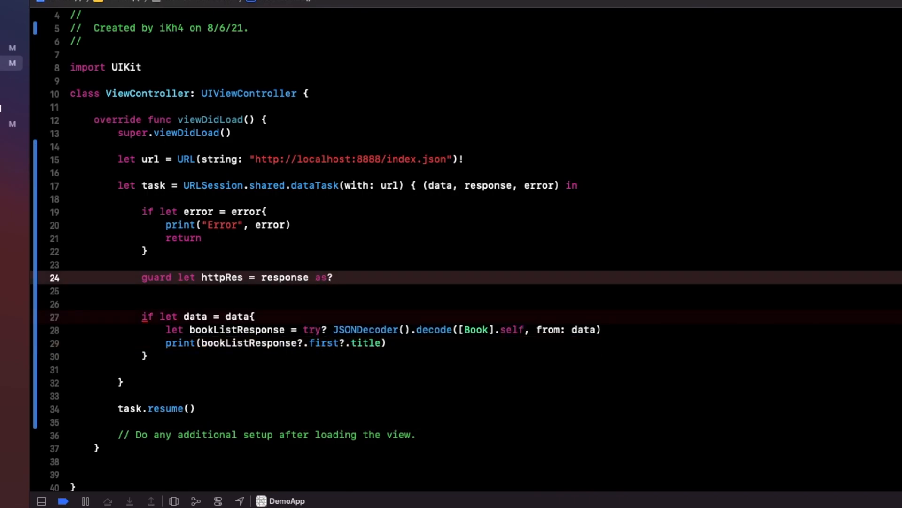
type("HTTPURLResponse")
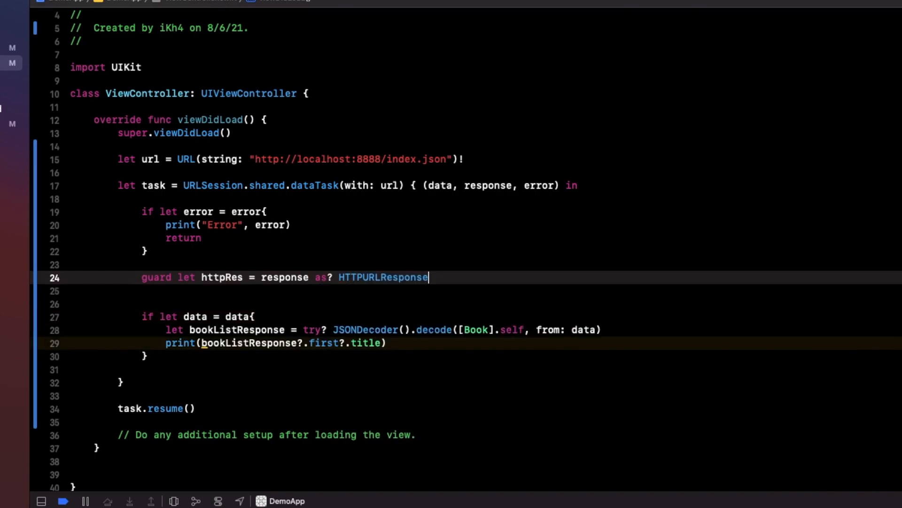
type(",")
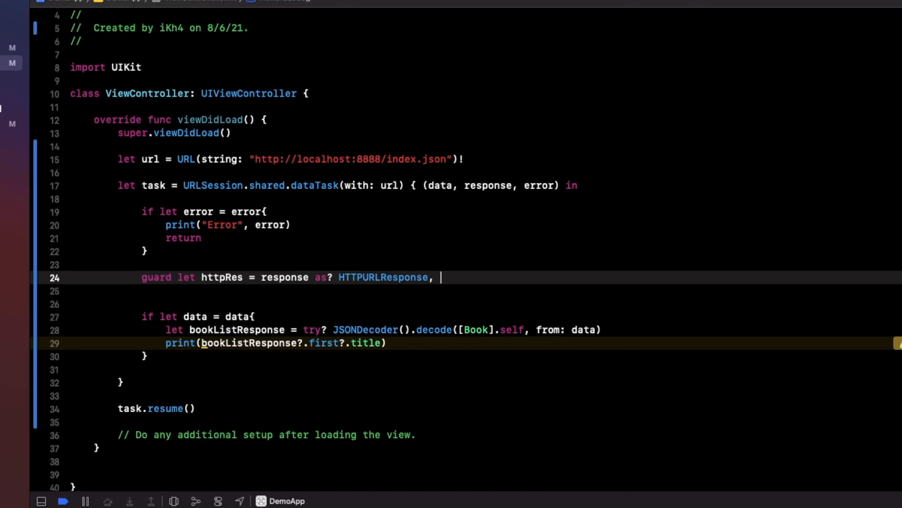
type("(200")
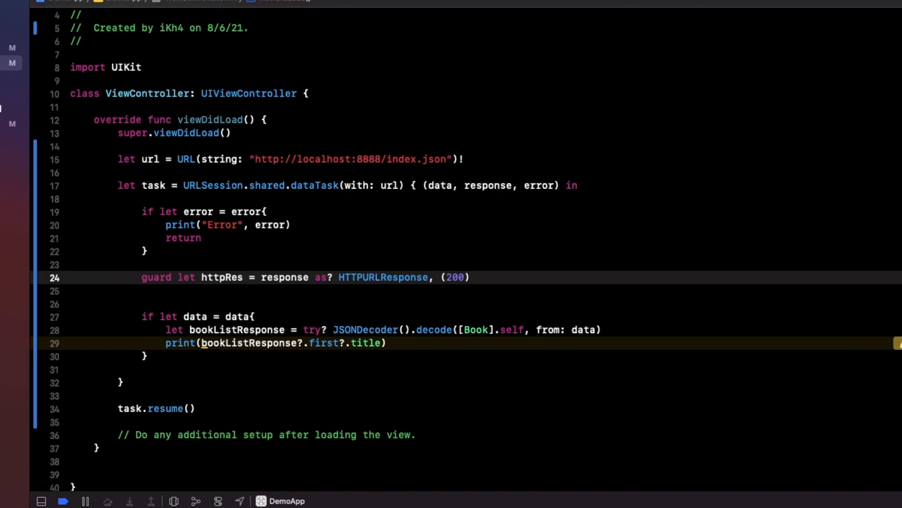
type("...")
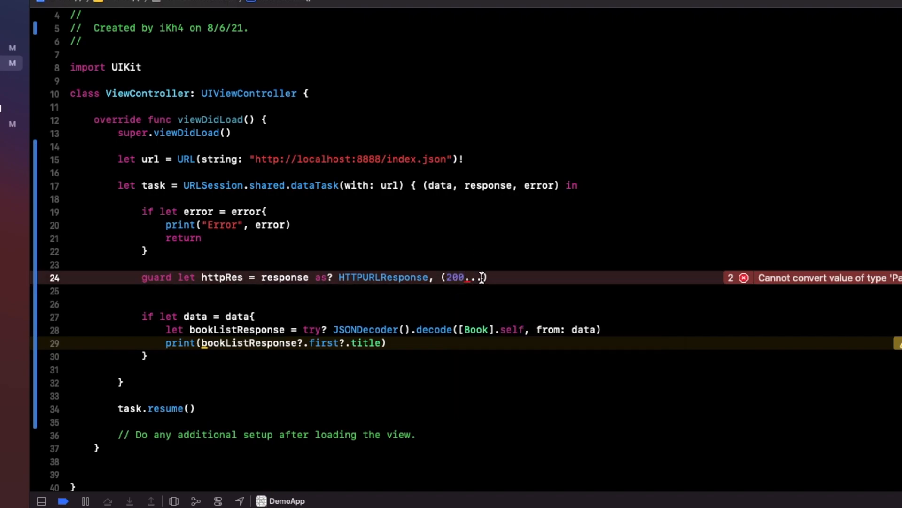
type("9")
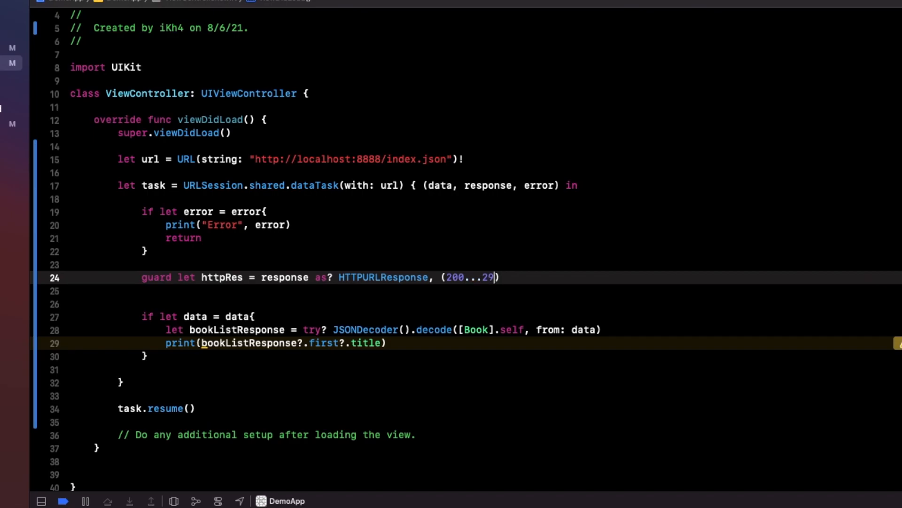
type("9)")
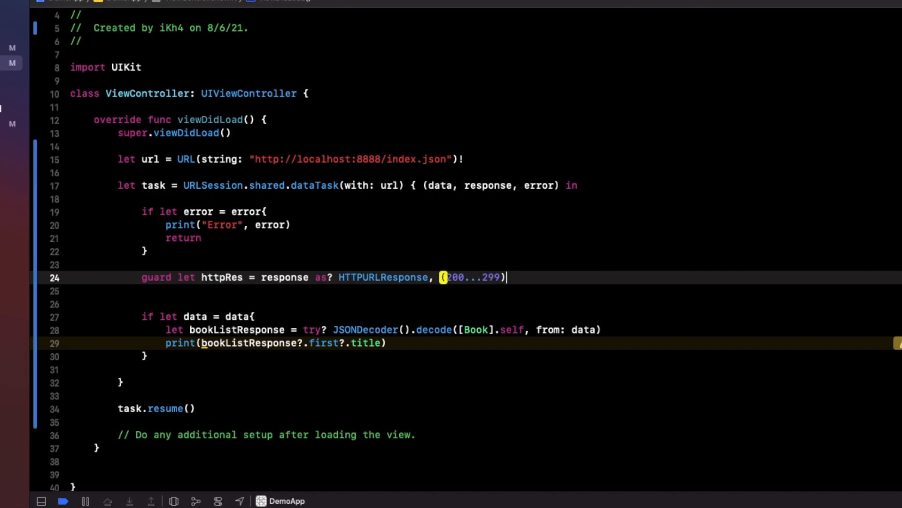
type(".contains(httpRes")
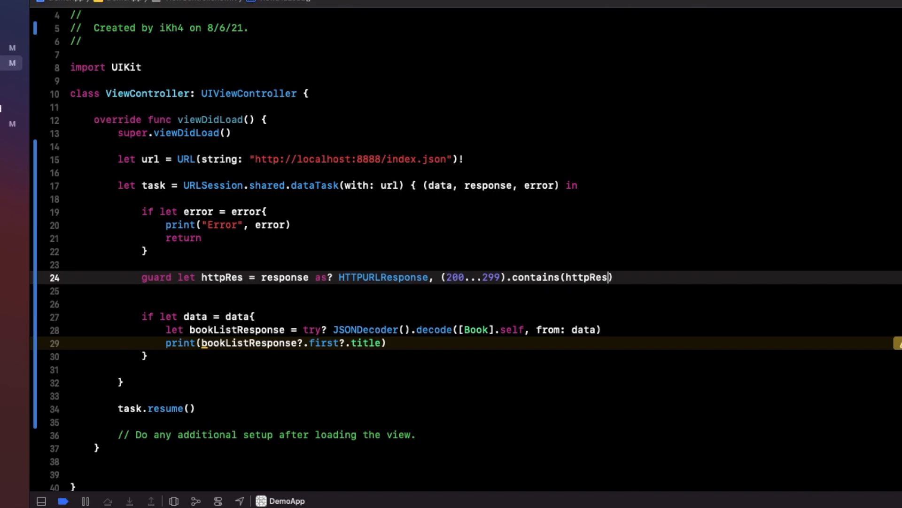
type(".statusCode")
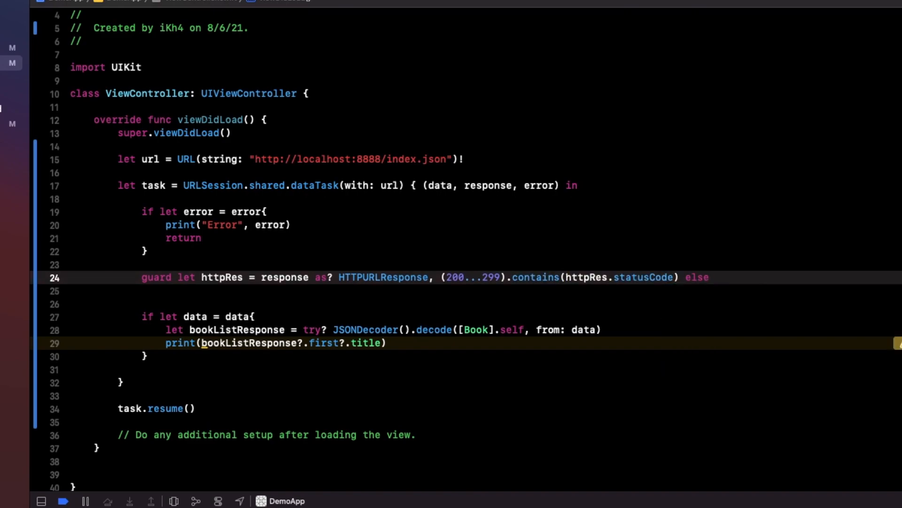
Give the guard's else a body with print("Error") and return
type("{")
left_click(517, 290)
type("print(")
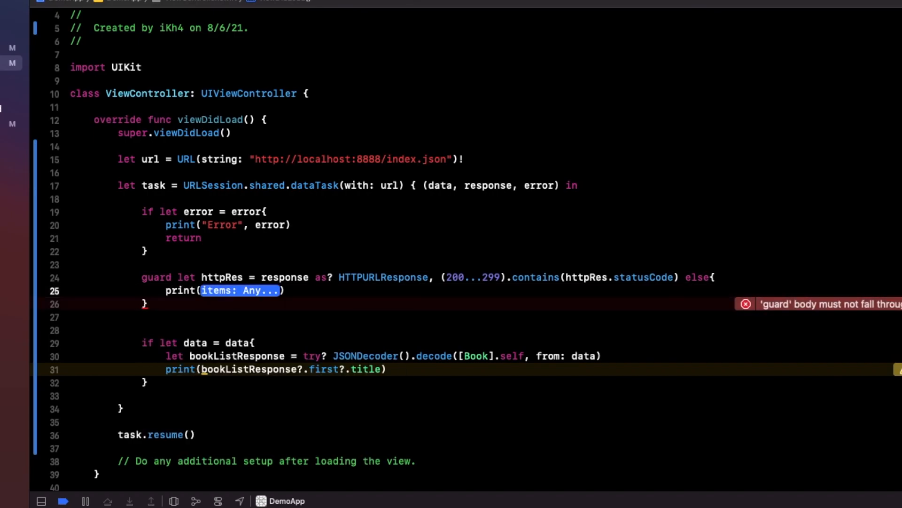
type("\"Error\"")
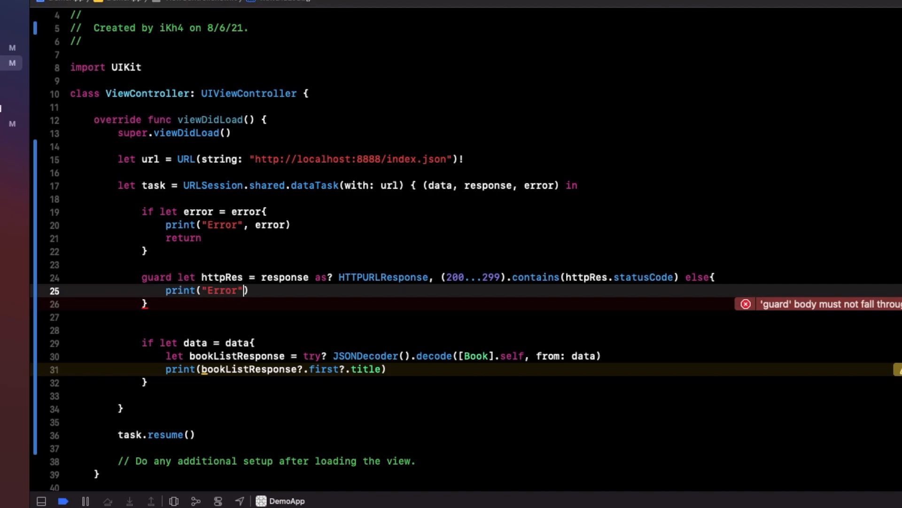
type("return")
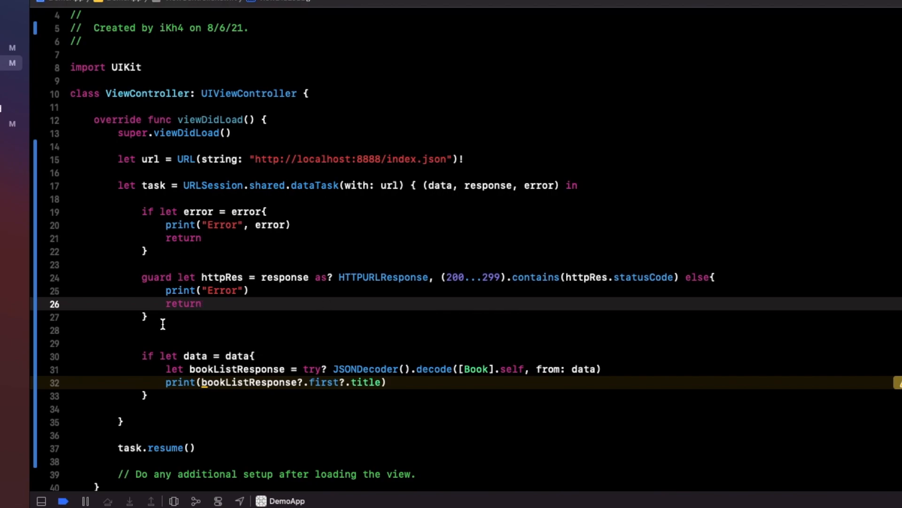
Rerun the app and confirm the console prints Optional("Book 1")
left_click(201, 304)
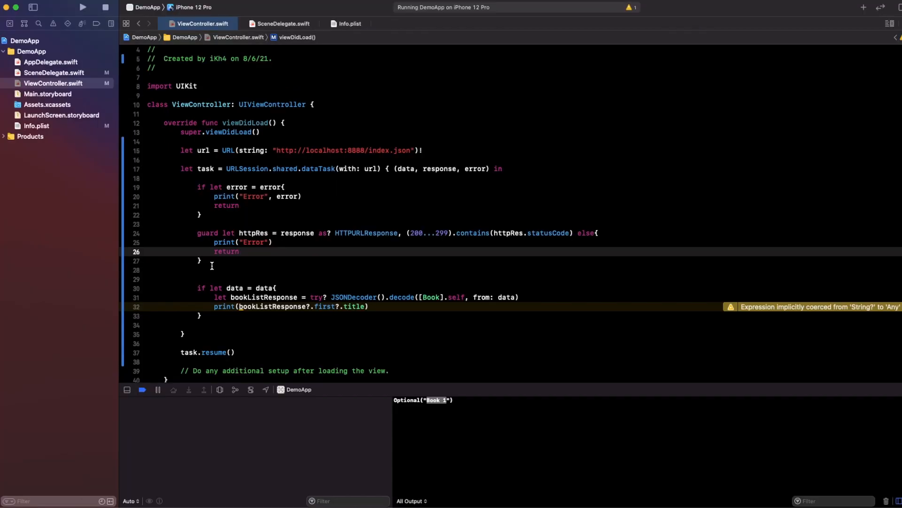
left_click(238, 251)
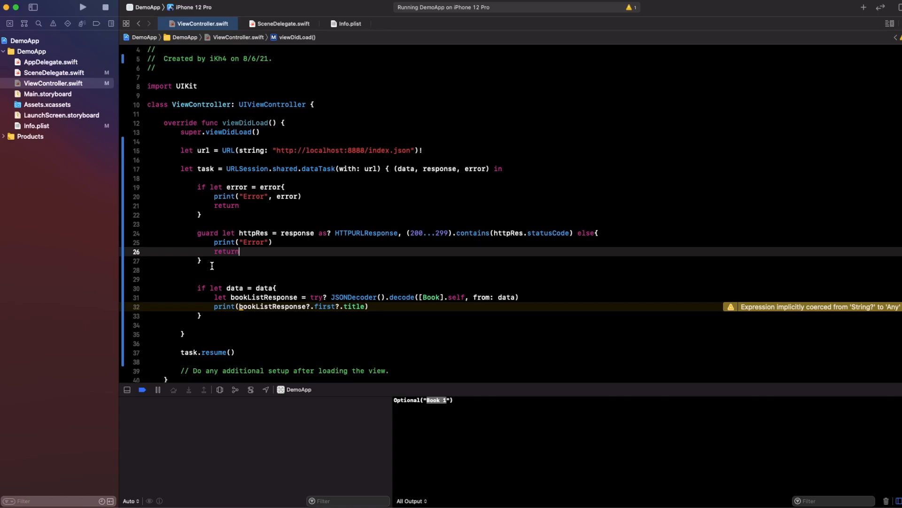